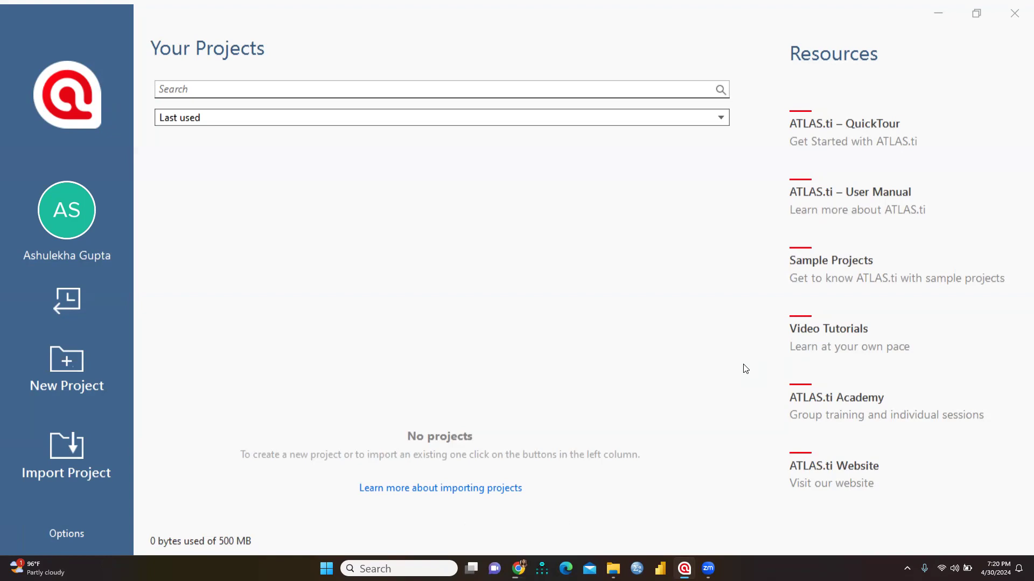
mouse_move(416, 300)
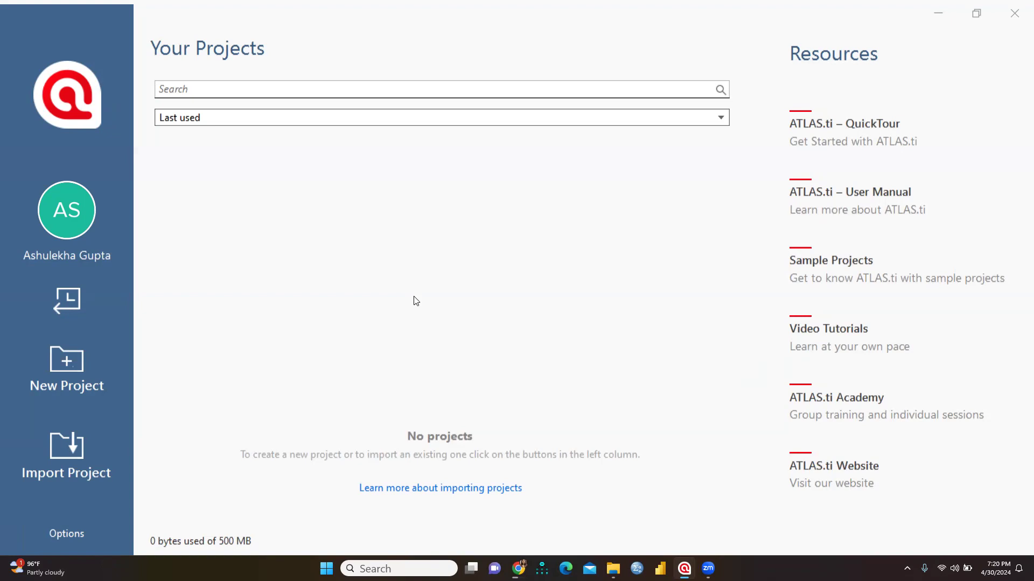
mouse_move(348, 260)
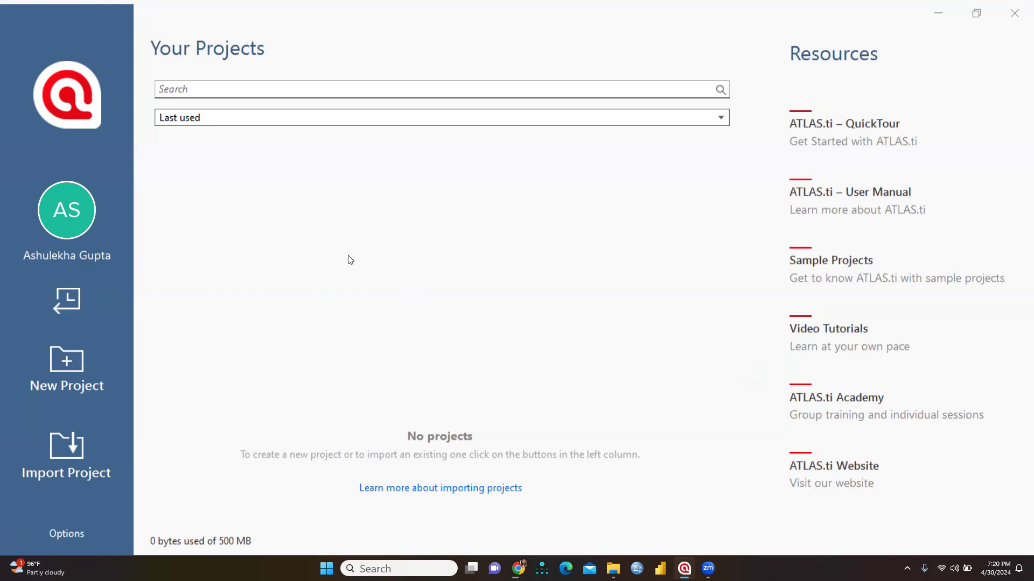
mouse_move(771, 160)
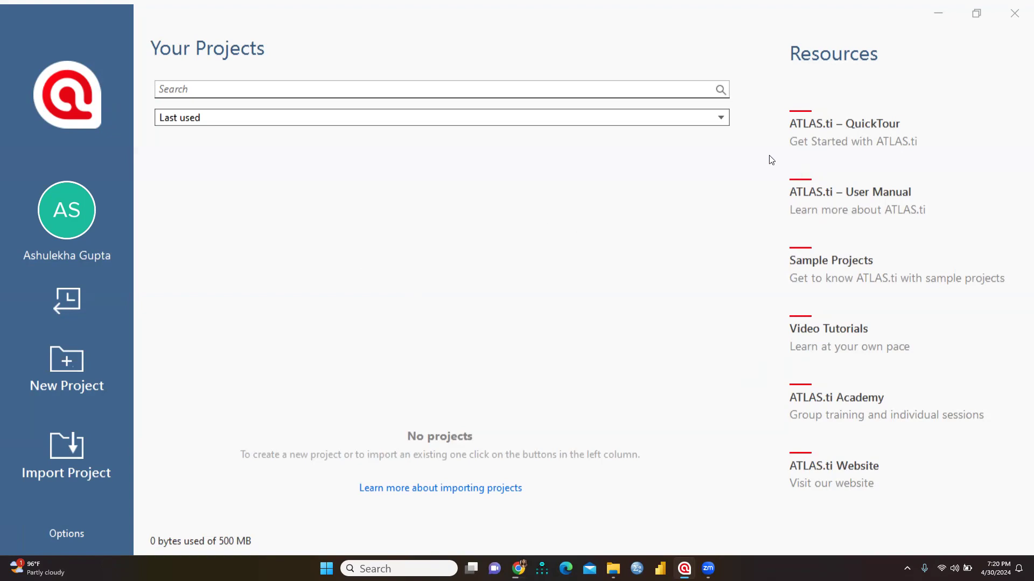
mouse_move(868, 135)
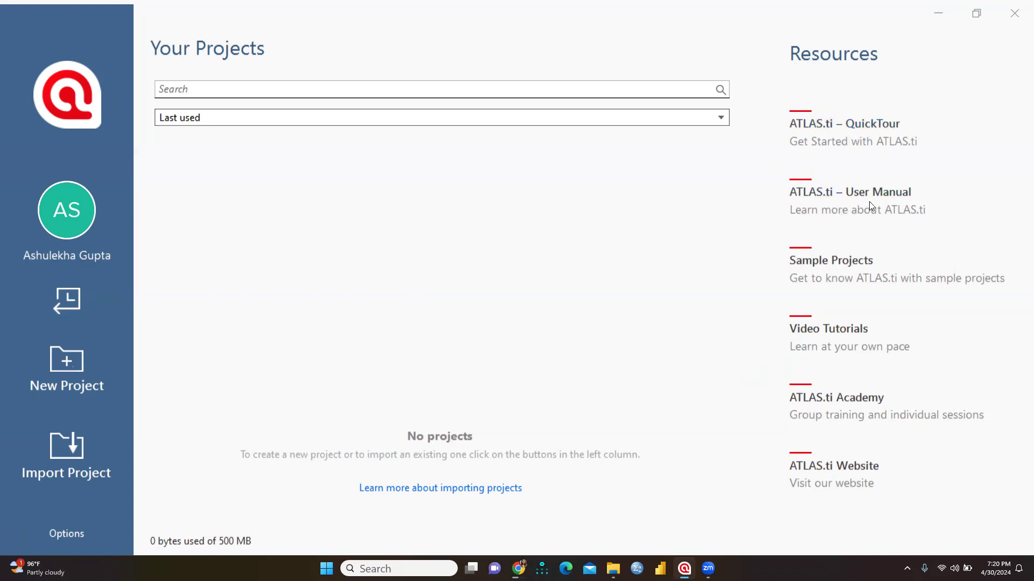
mouse_move(829, 328)
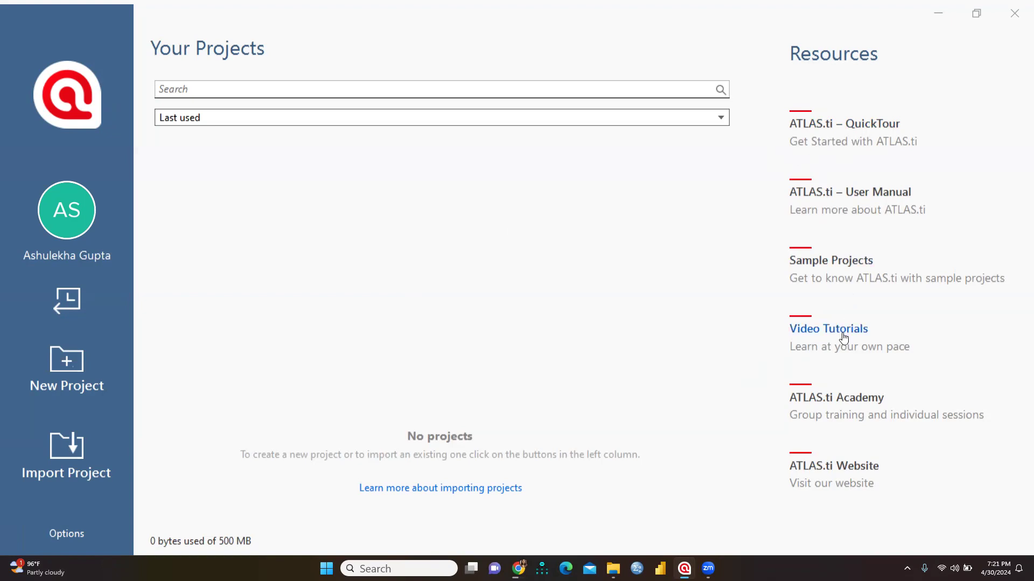
mouse_move(848, 414)
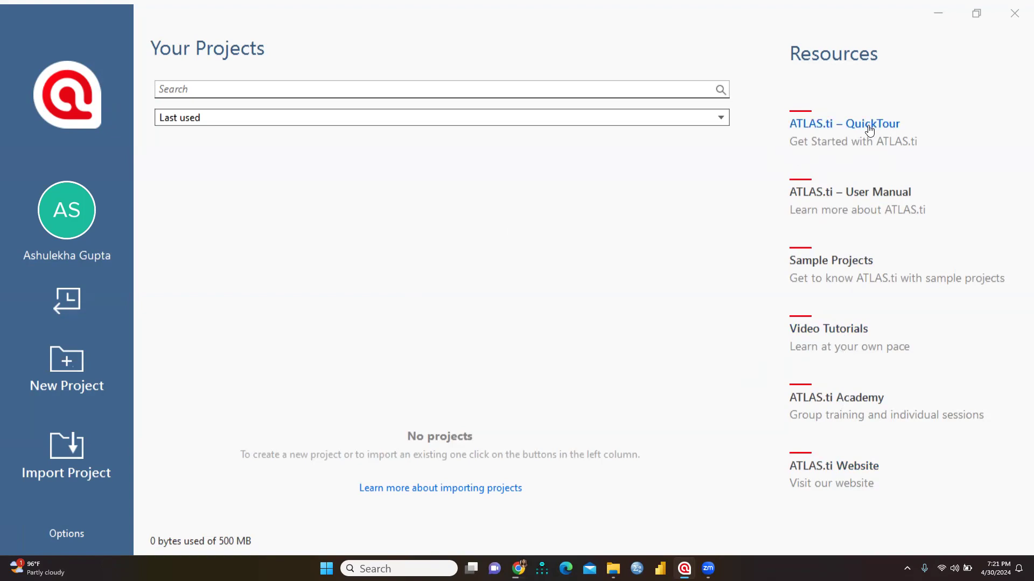
- Open the online Quick Tour manual and jump to its Creating a New Project chapter
left_click(844, 124)
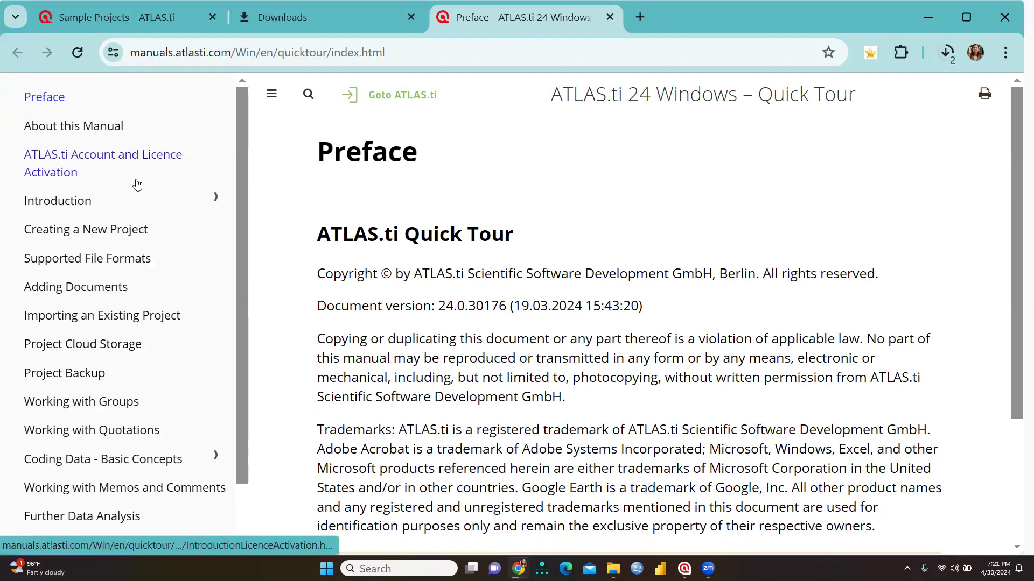
mouse_move(85, 228)
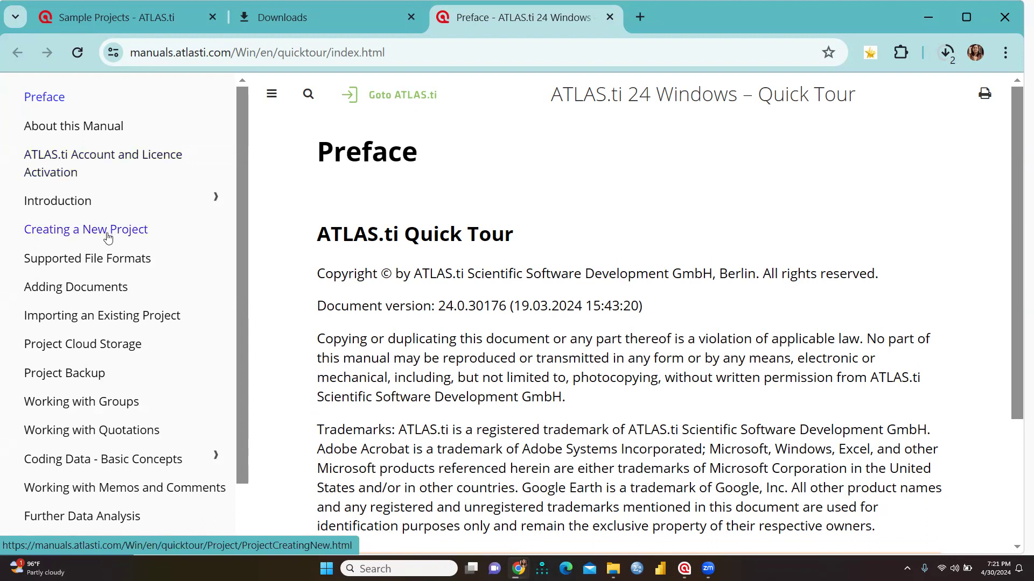
left_click(85, 228)
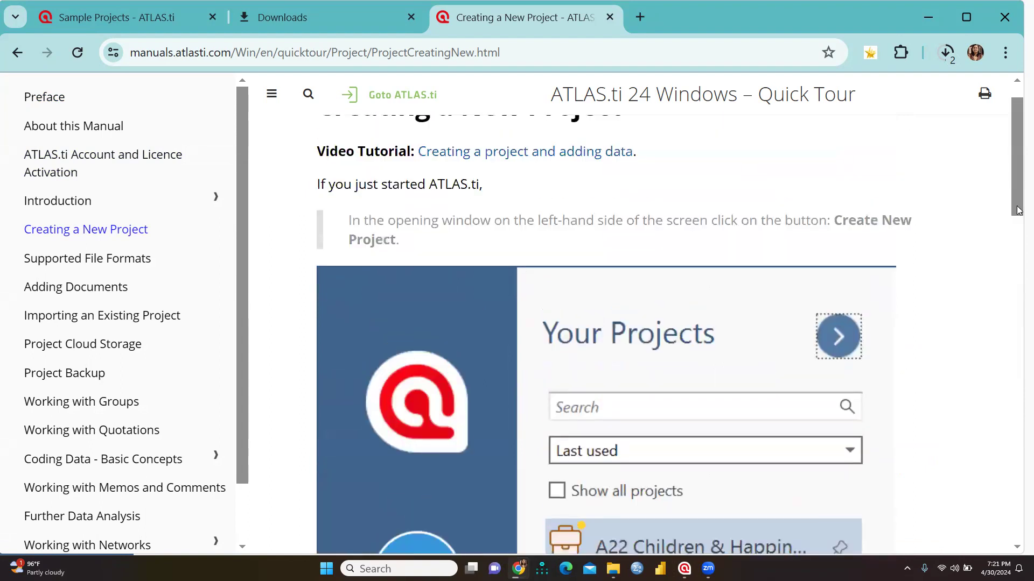
mouse_move(406, 259)
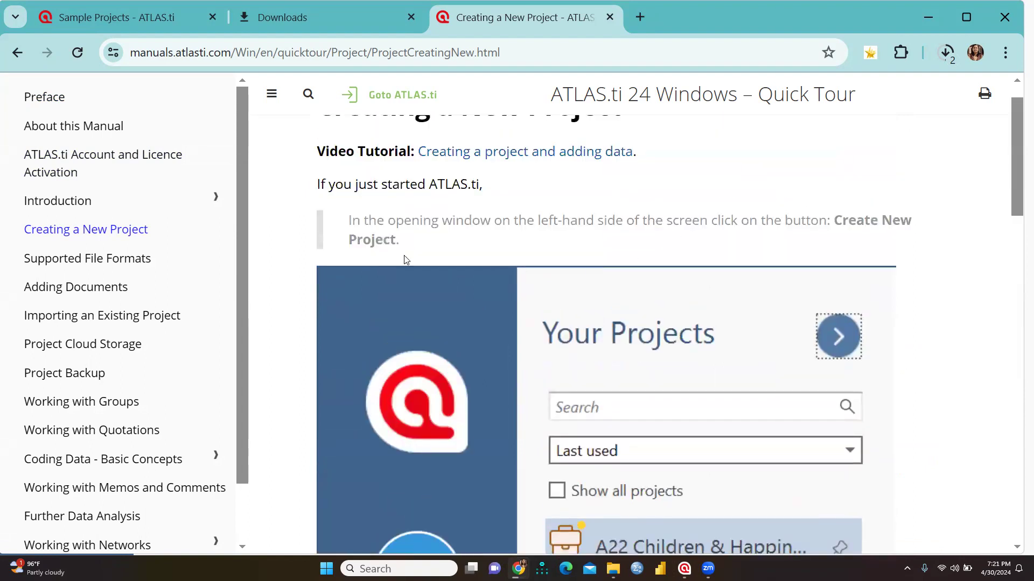
- Open Supported File Formats and read down to the PDF annotations and Word comments section
left_click(86, 258)
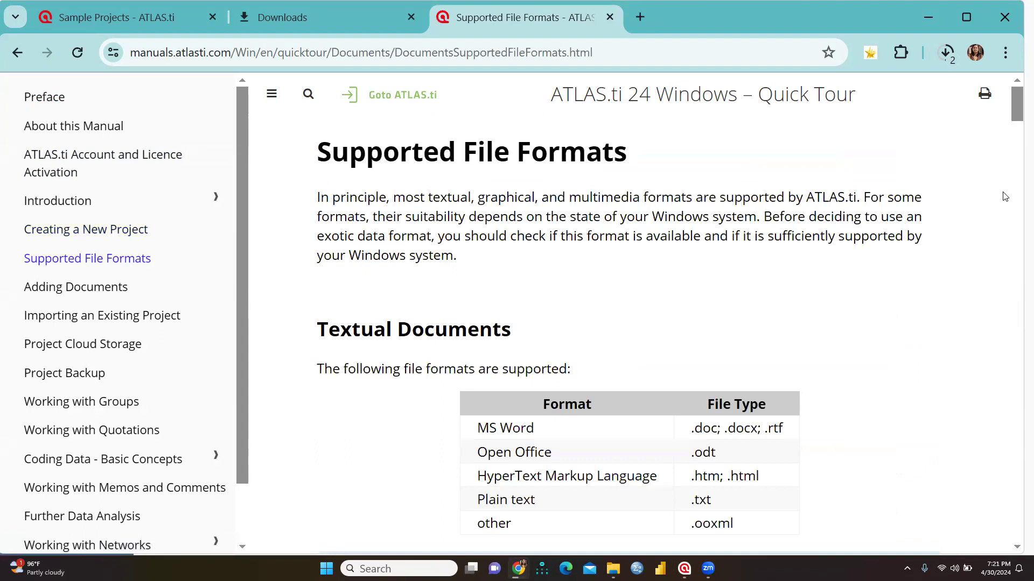
mouse_move(1020, 136)
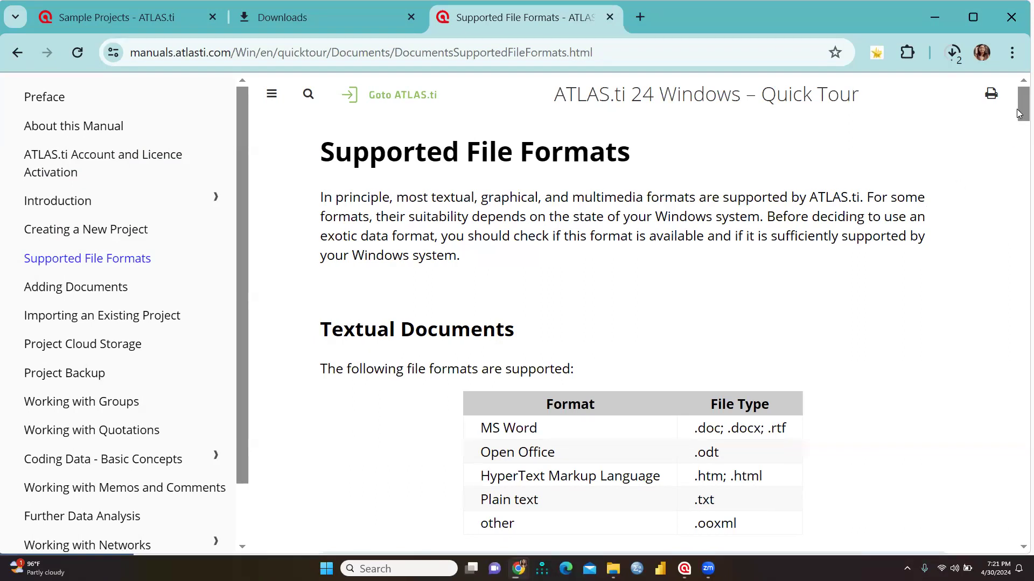
scroll("down", 3)
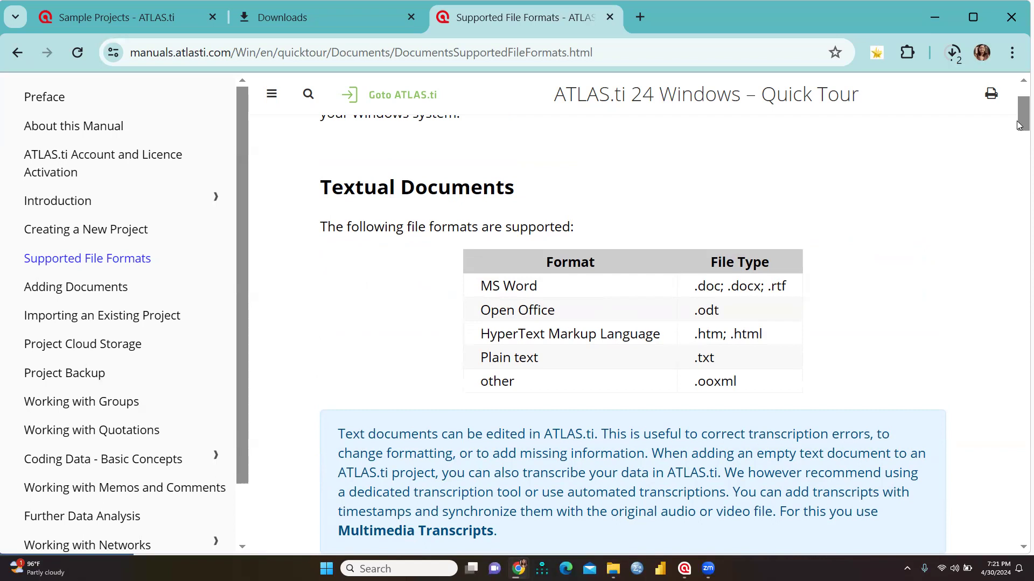
scroll("down", 3)
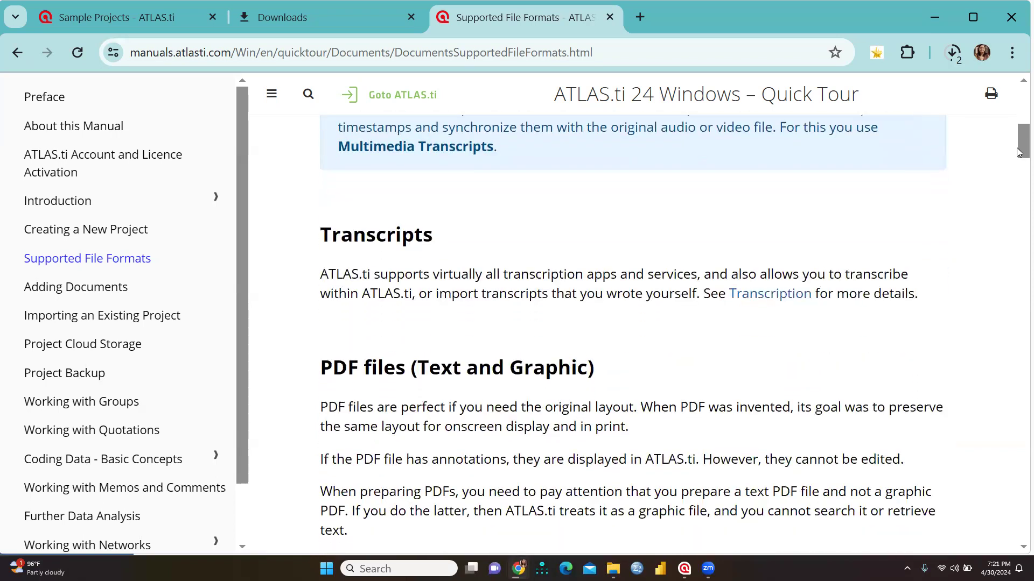
scroll("down", 3)
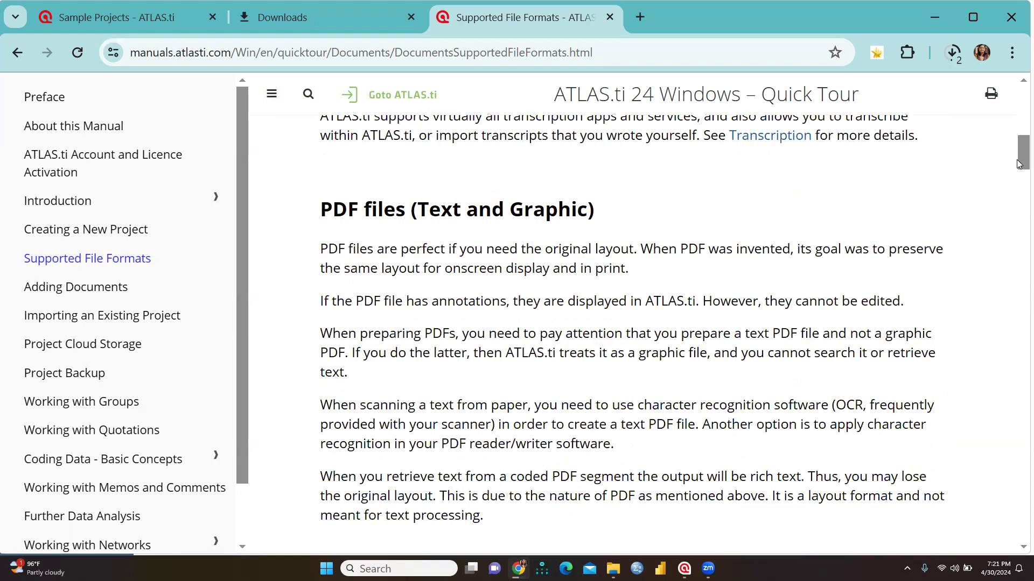
scroll("down", 3)
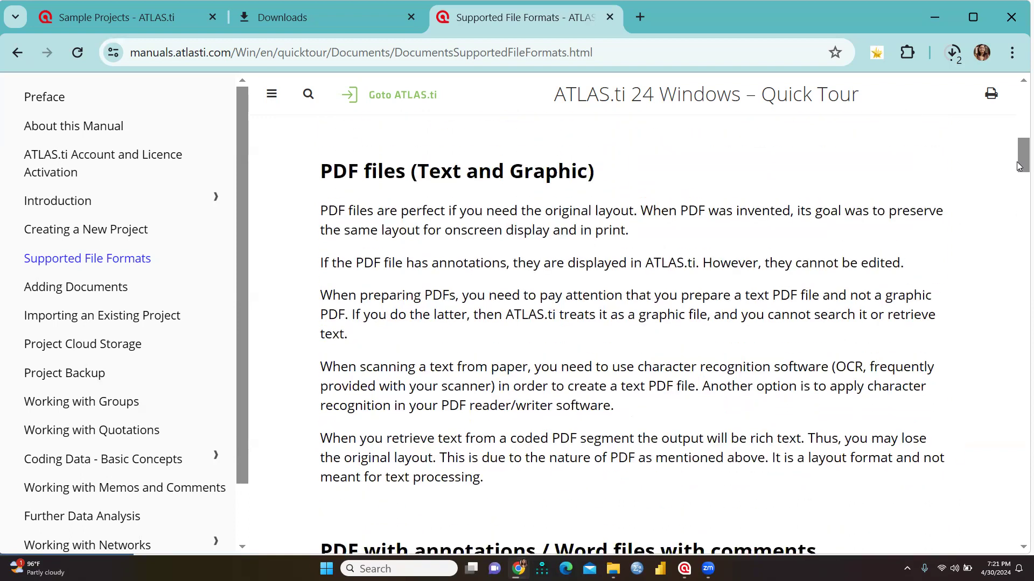
scroll("down", 3)
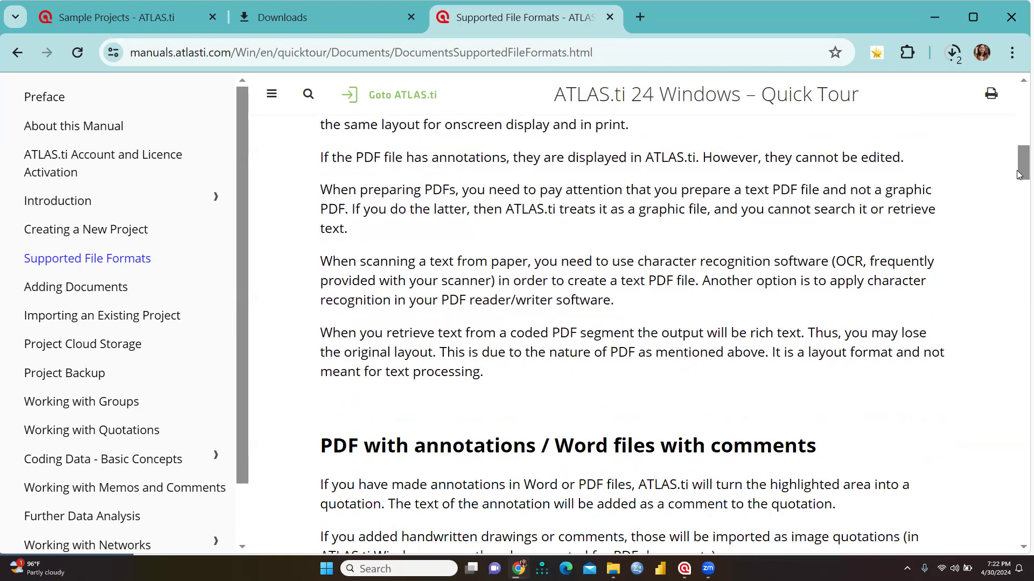
scroll("down", 3)
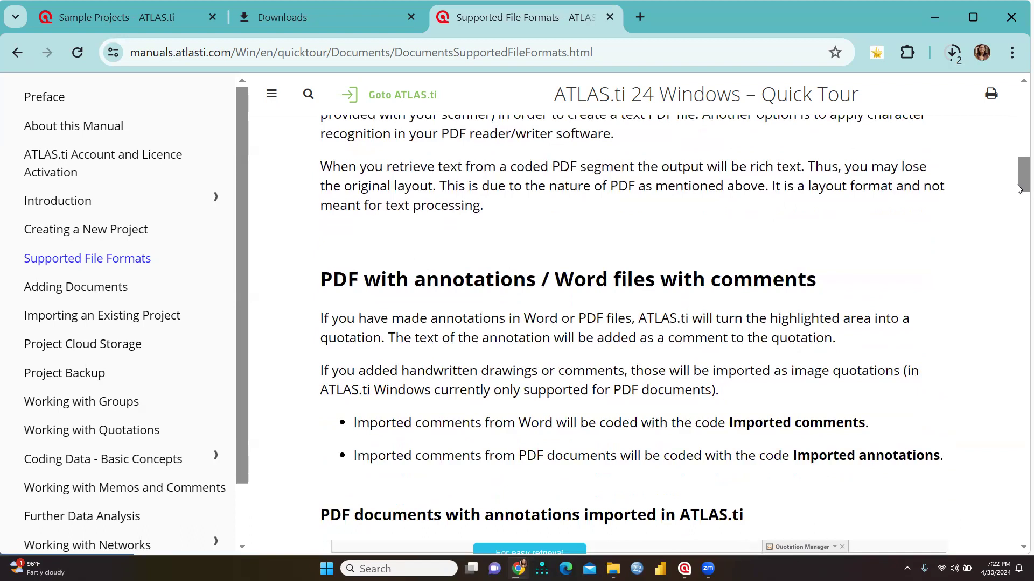
- Continue reading Supported File Formats down to the Audio- and Video Documents section
scroll("down", 3)
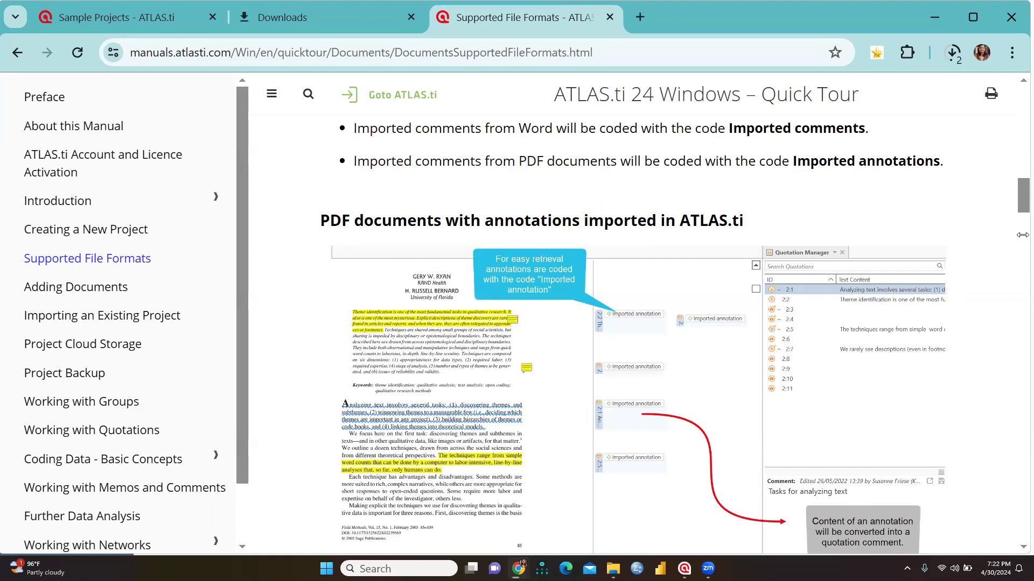
scroll("down", 3)
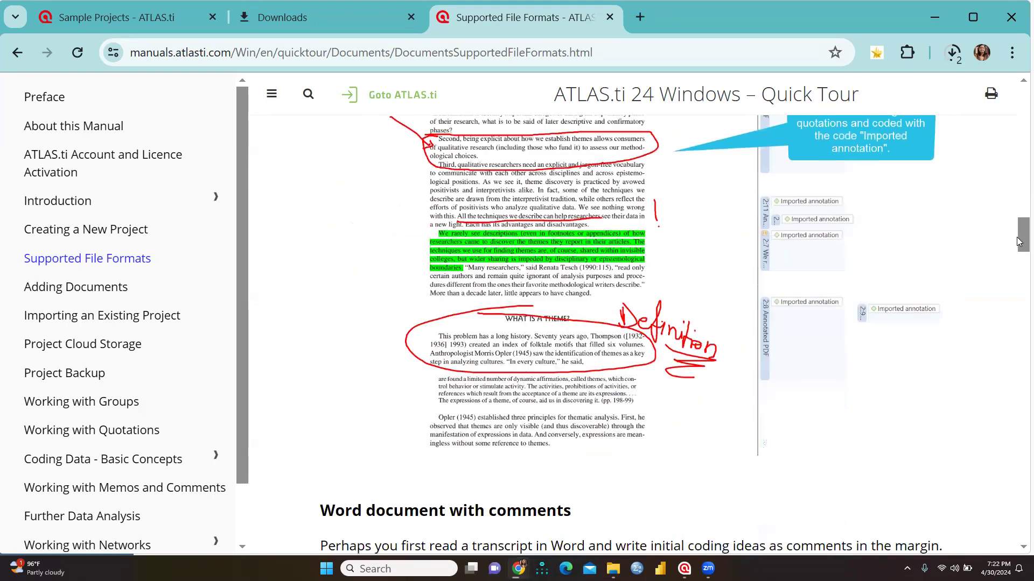
scroll("down", 3)
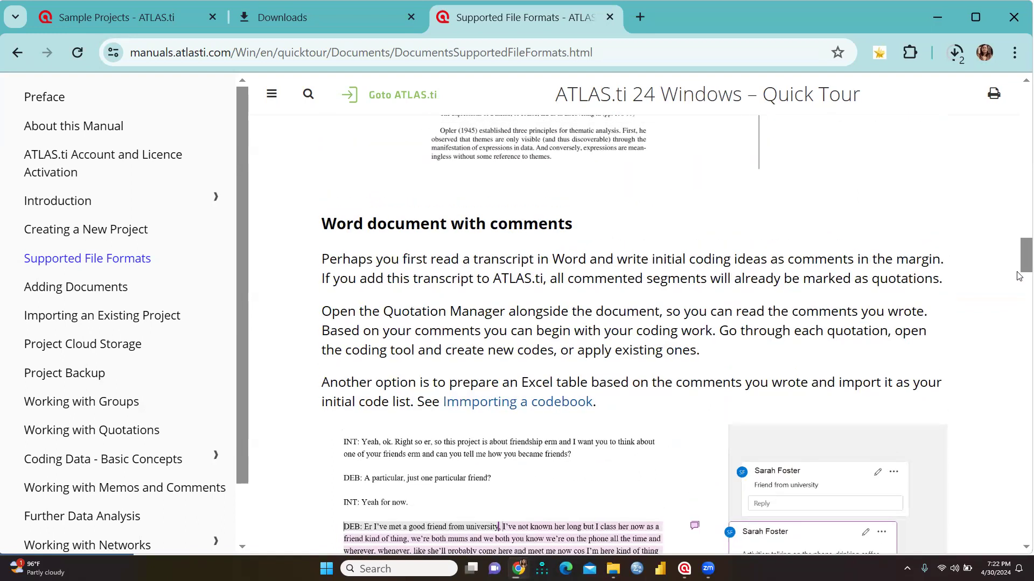
scroll("down", 3)
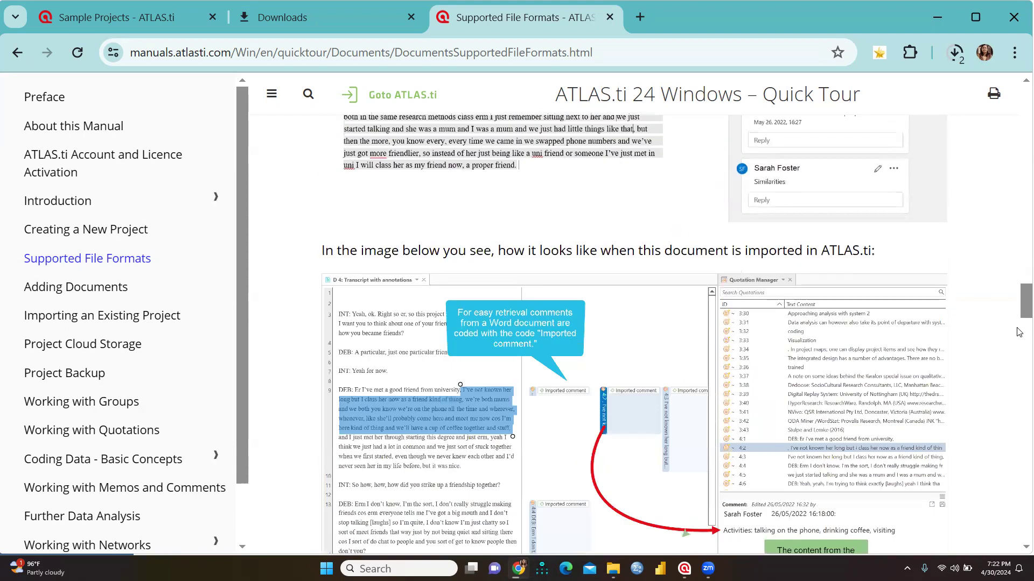
scroll("down", 3)
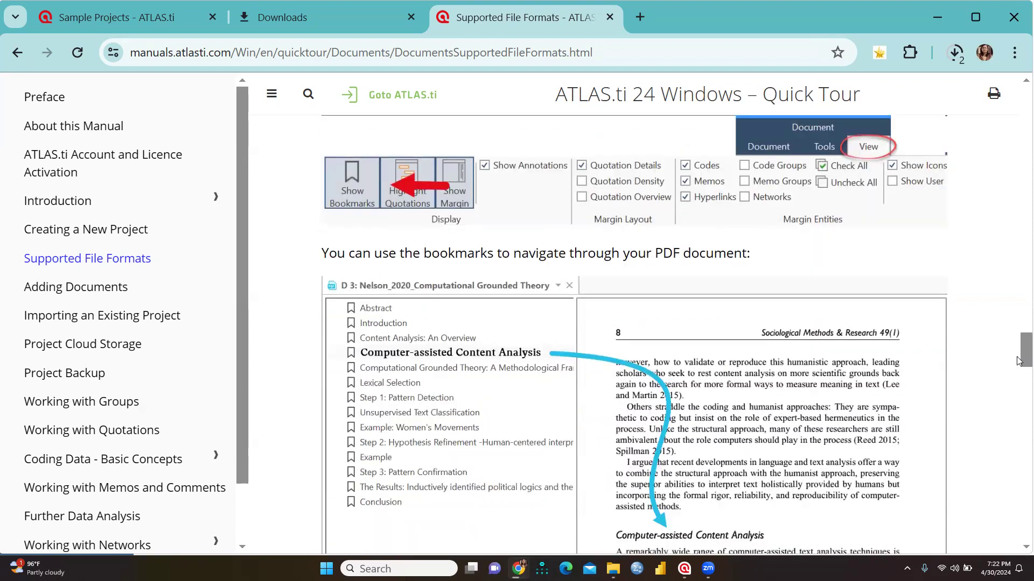
scroll("down", 3)
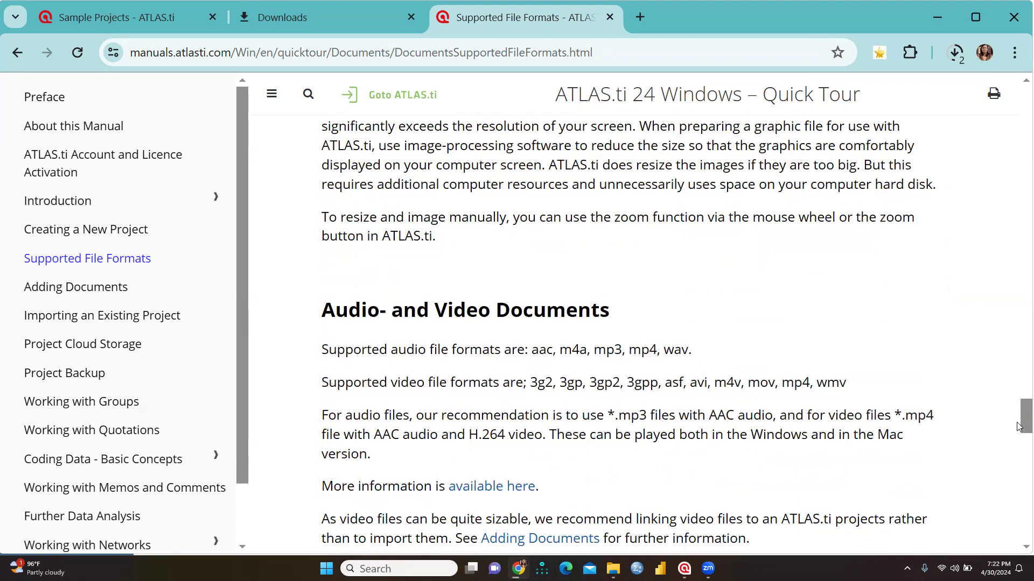
scroll("down", 3)
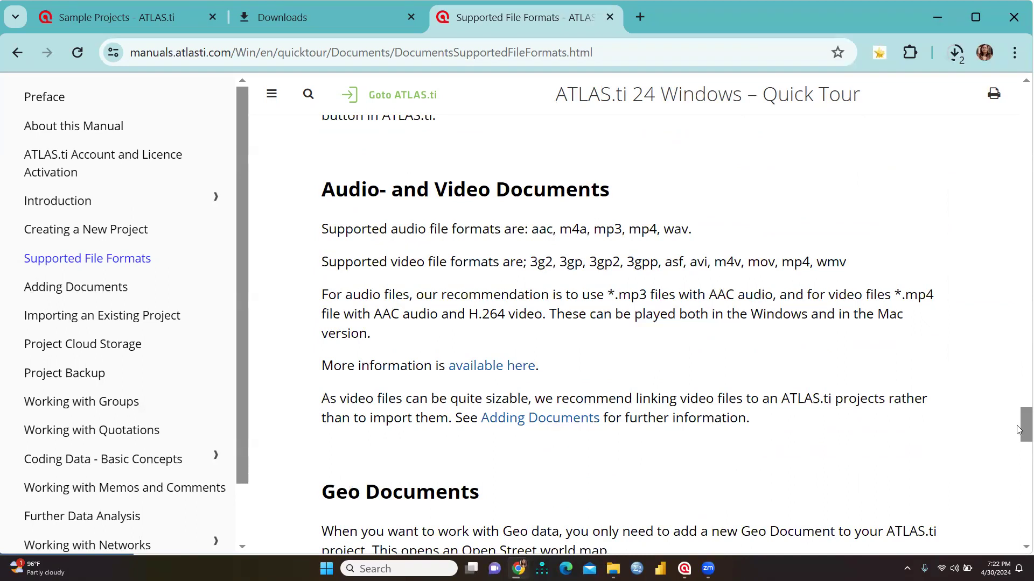
scroll("down", 3)
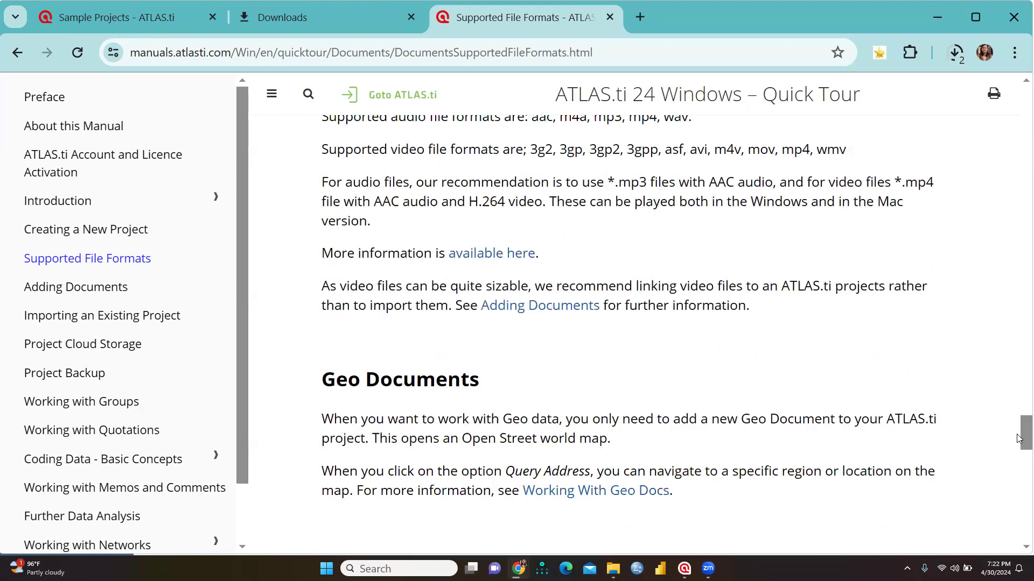
scroll("down", 3)
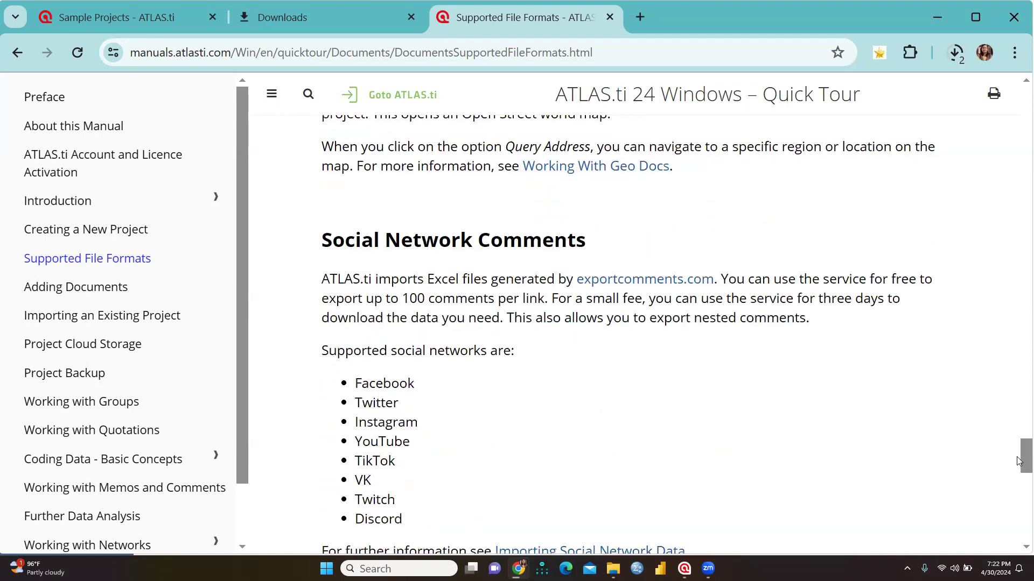
scroll("down", 3)
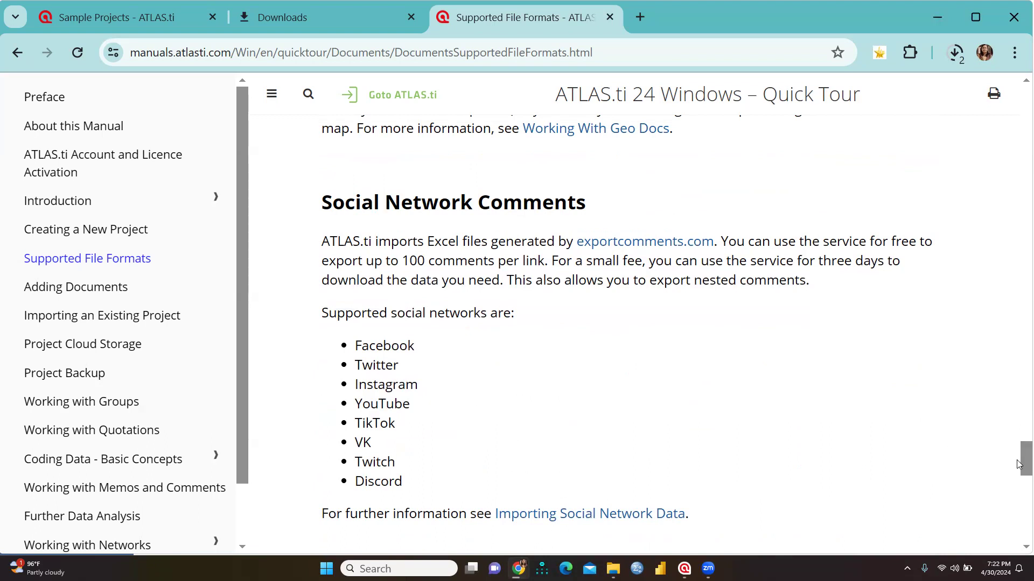
scroll("down", 3)
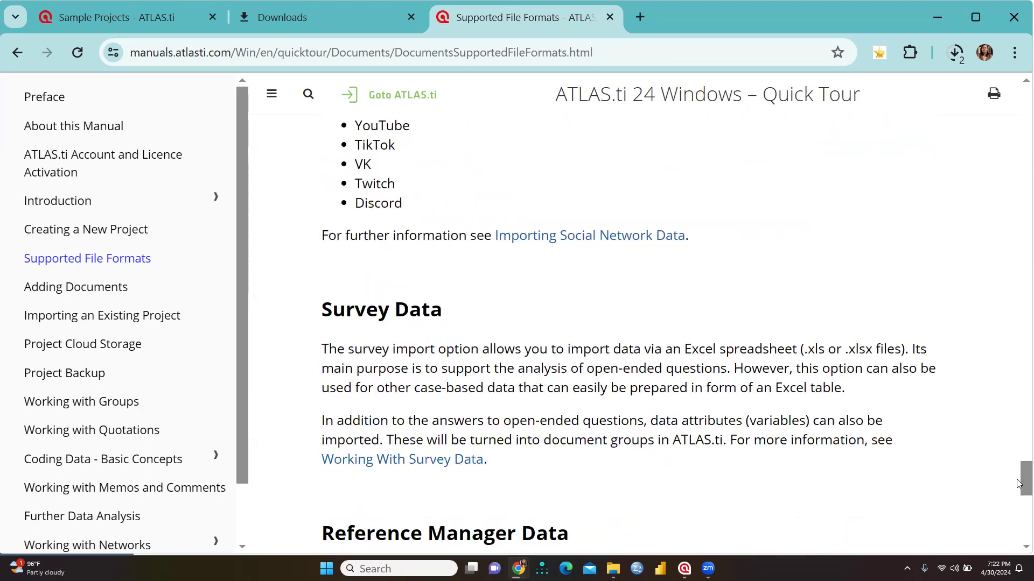
scroll("down", 3)
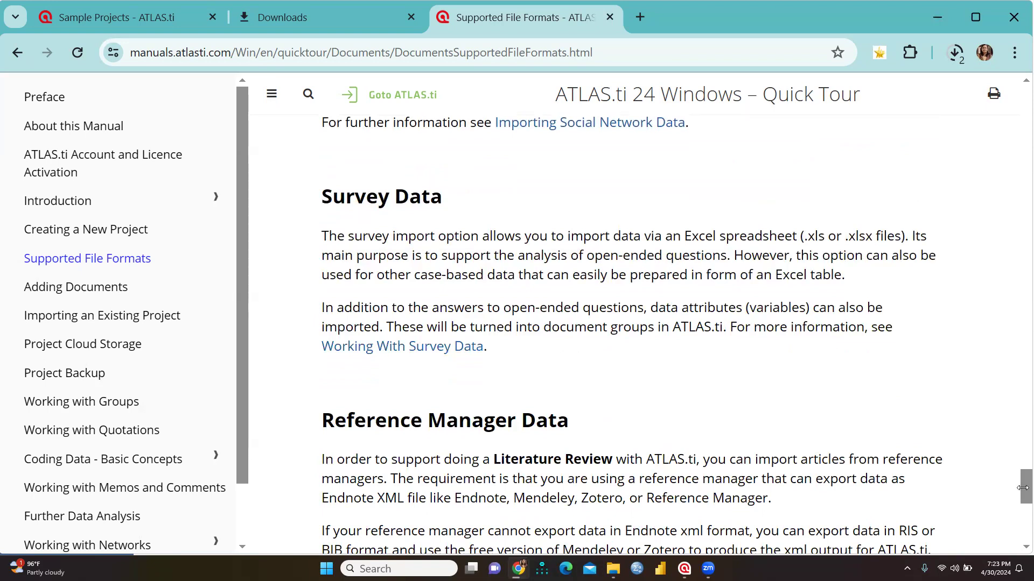
scroll("down", 3)
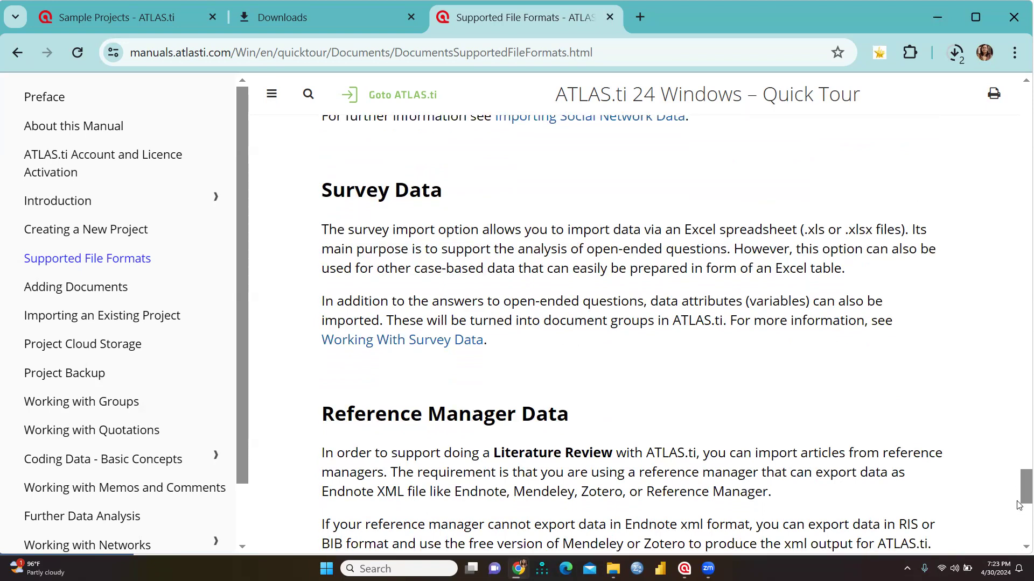
scroll("down", 3)
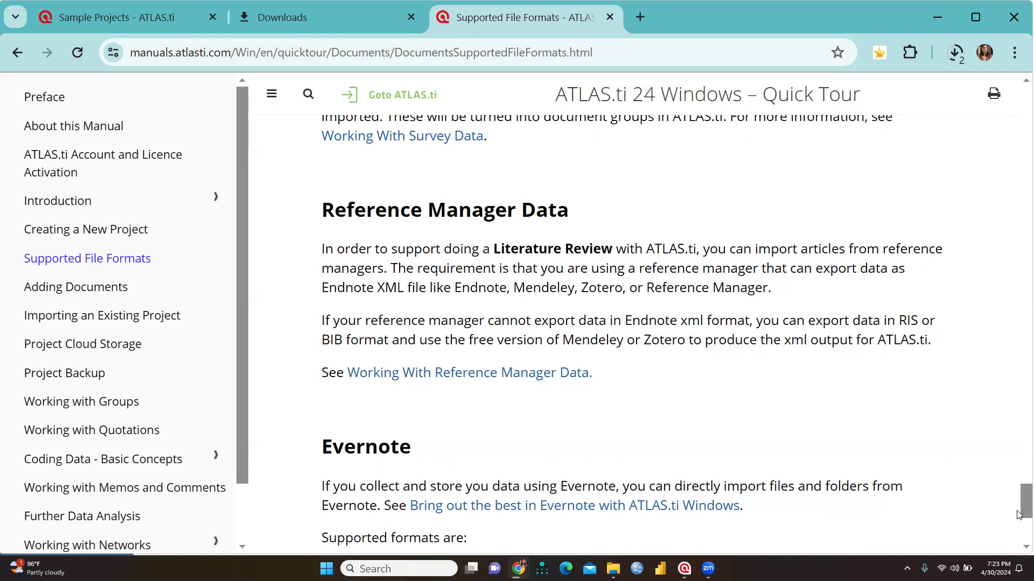
scroll("down", 3)
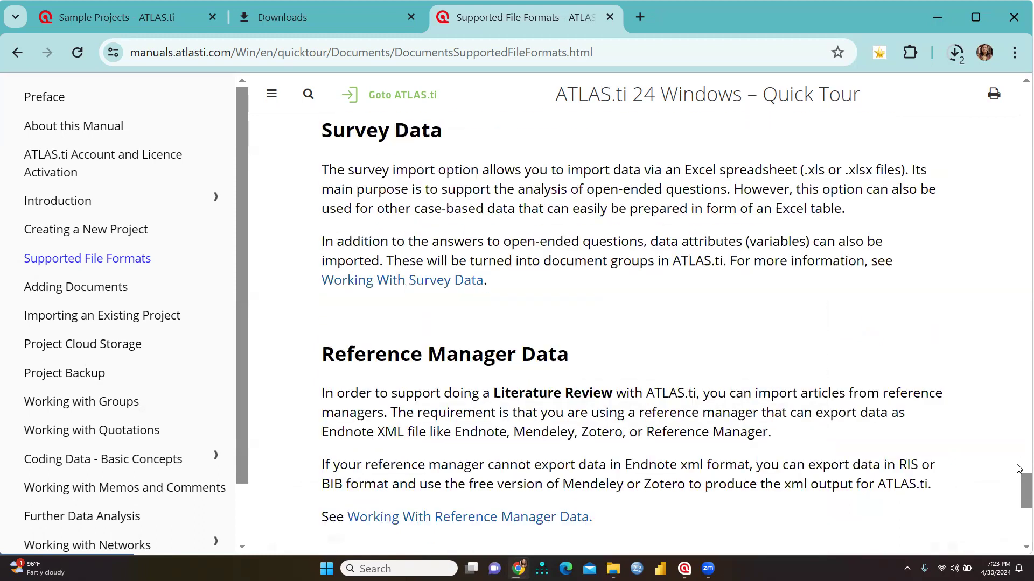
- Read through the Adding Documents chapter, then move on to Importing an Existing Project
scroll("up", 3)
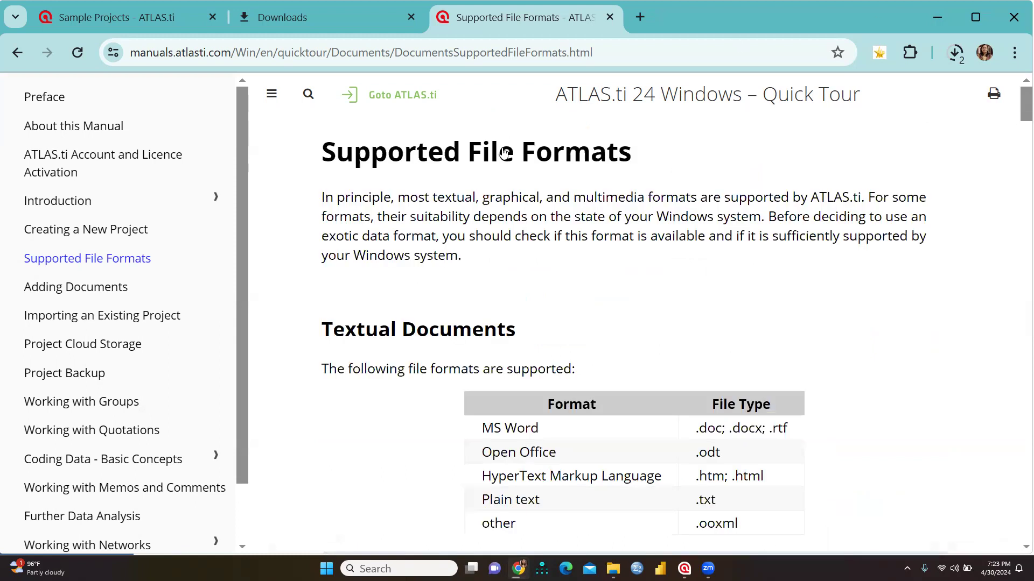
left_click(75, 287)
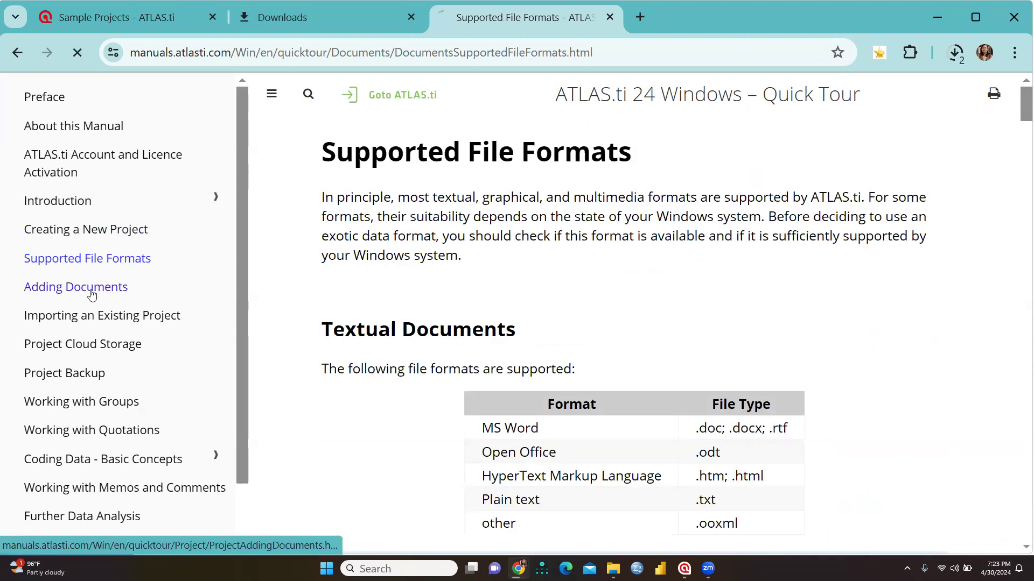
left_click(75, 287)
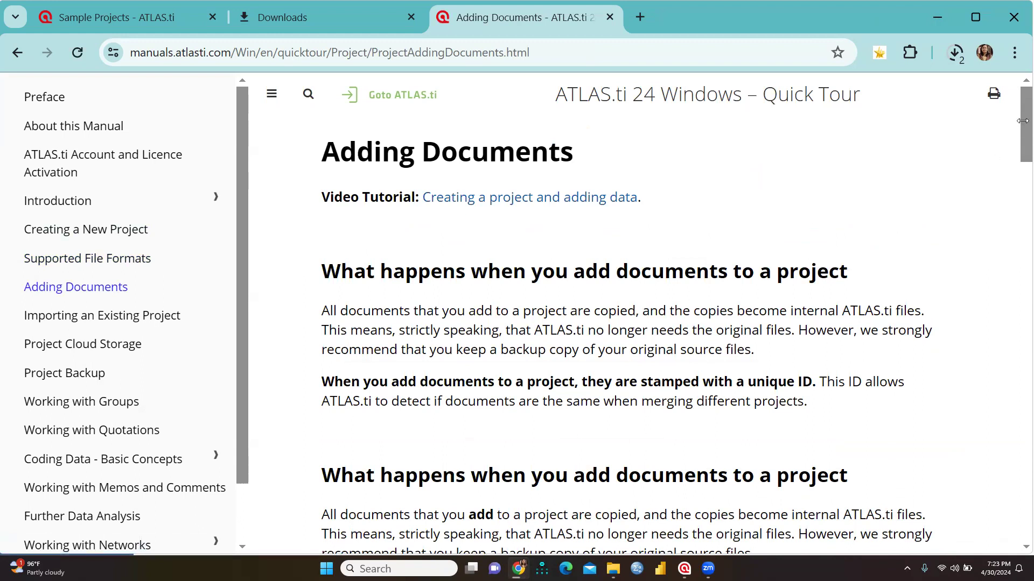
scroll("down", 3)
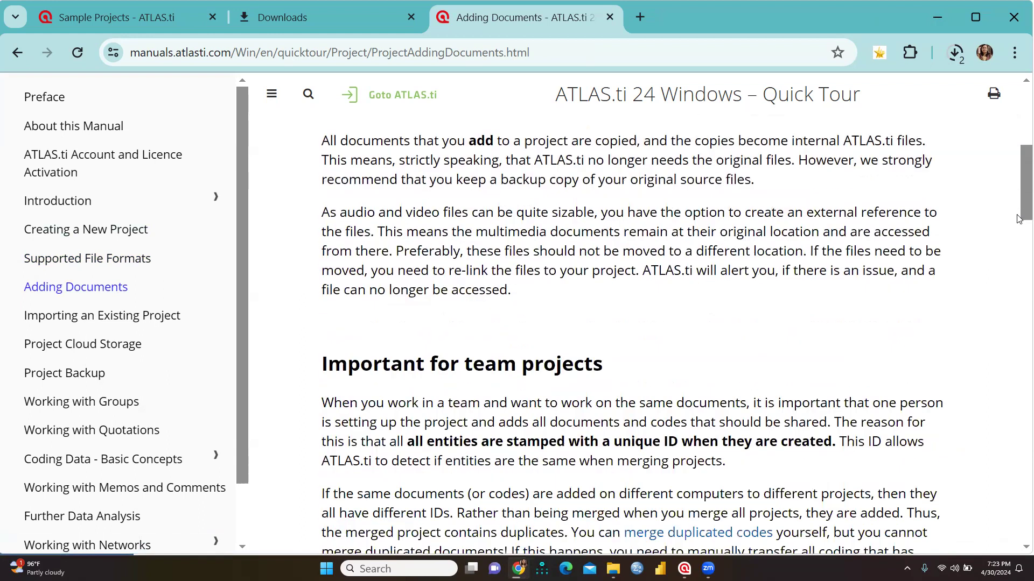
scroll("down", 3)
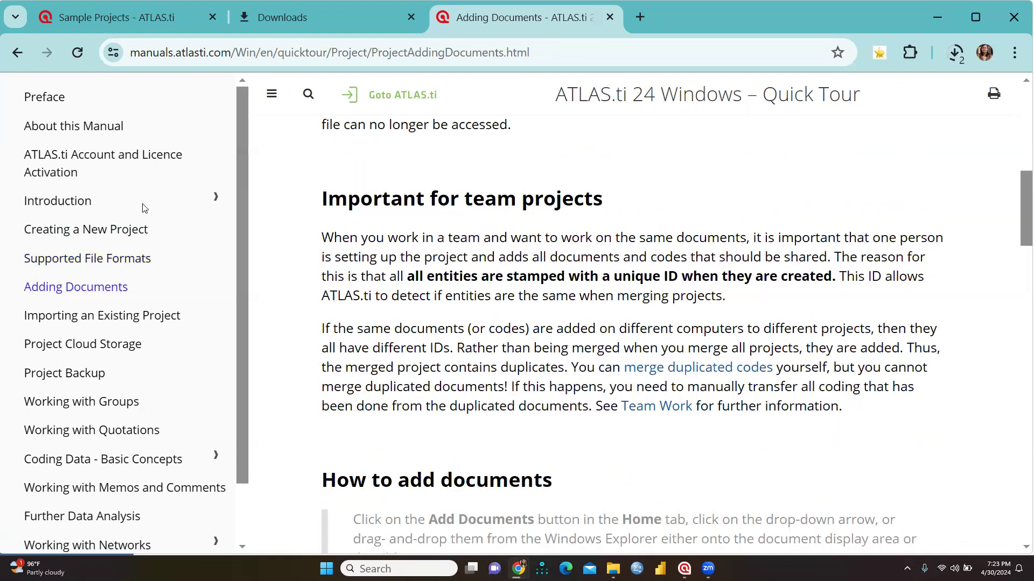
left_click(102, 315)
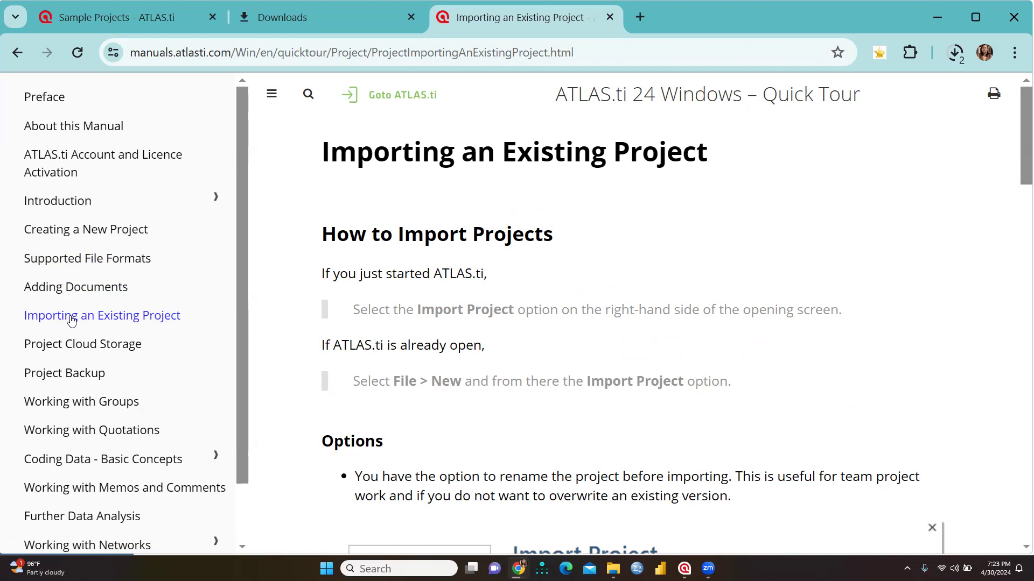
- View the Project Cloud Storage chapter, then move on to Creating a Project Backup
left_click(81, 344)
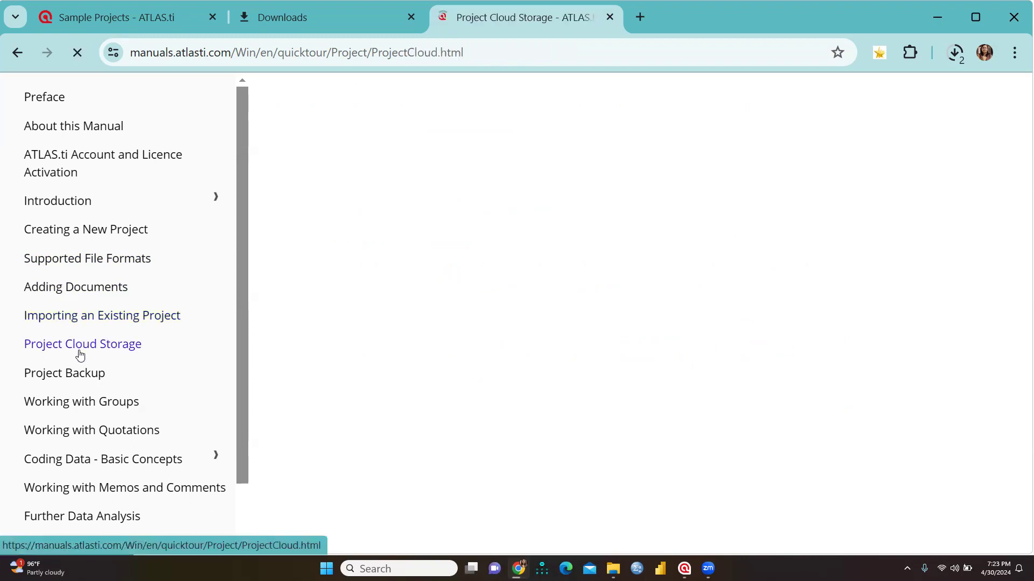
left_click(82, 343)
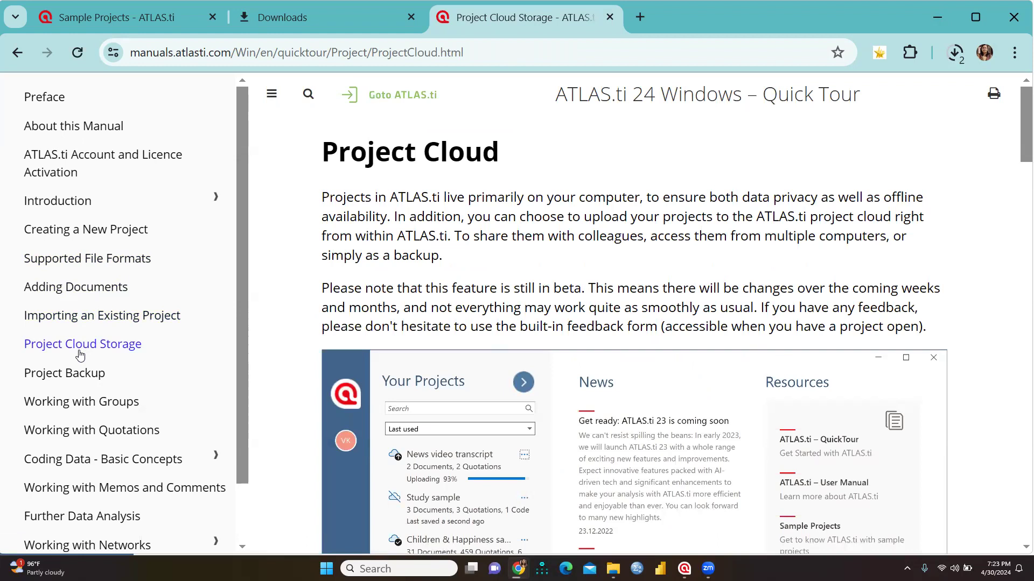
mouse_move(65, 373)
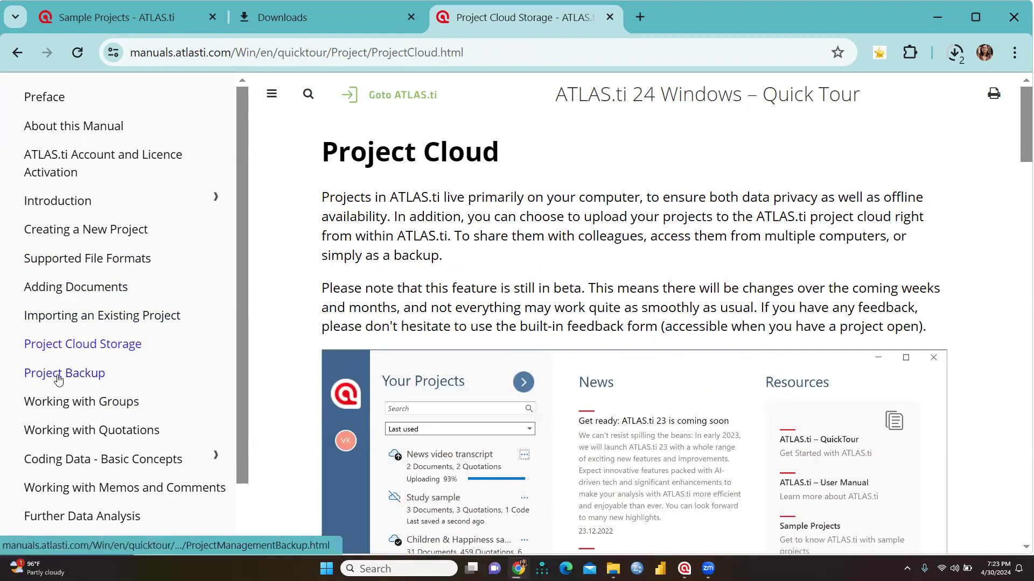
left_click(63, 372)
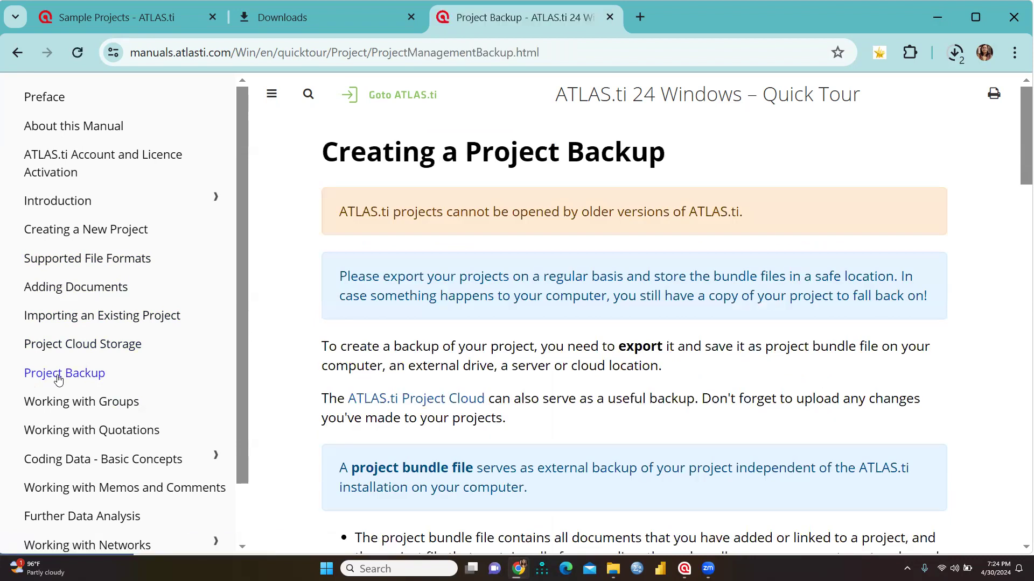
mouse_move(76, 418)
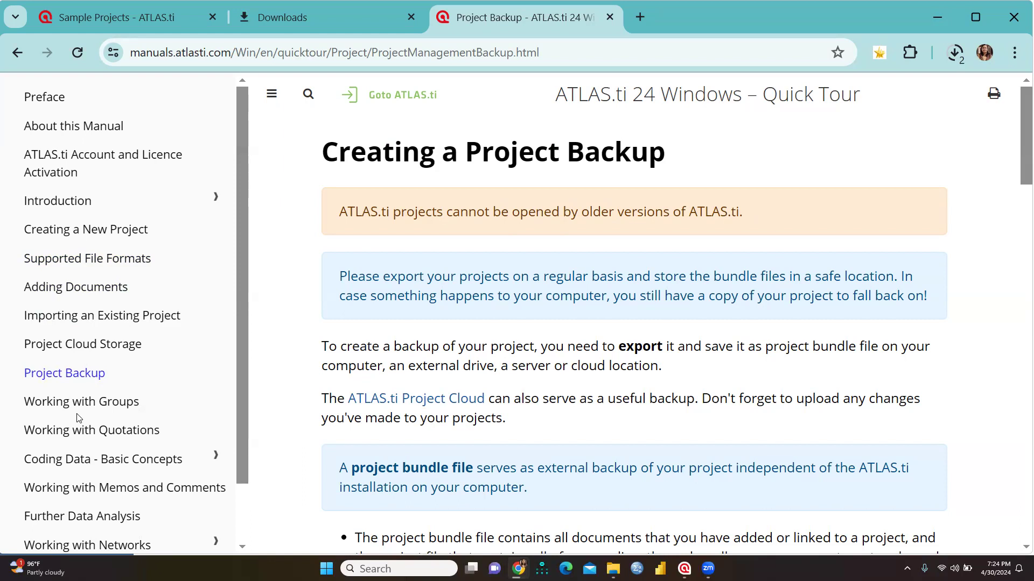
- View the Working with Groups chapter, then move on to Working with Quotations
left_click(81, 400)
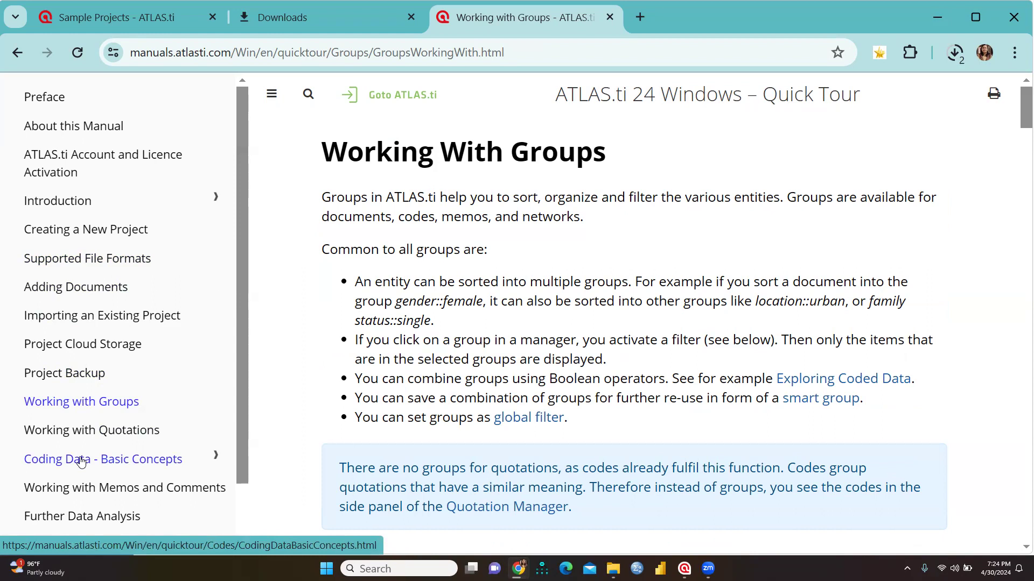
mouse_move(280, 431)
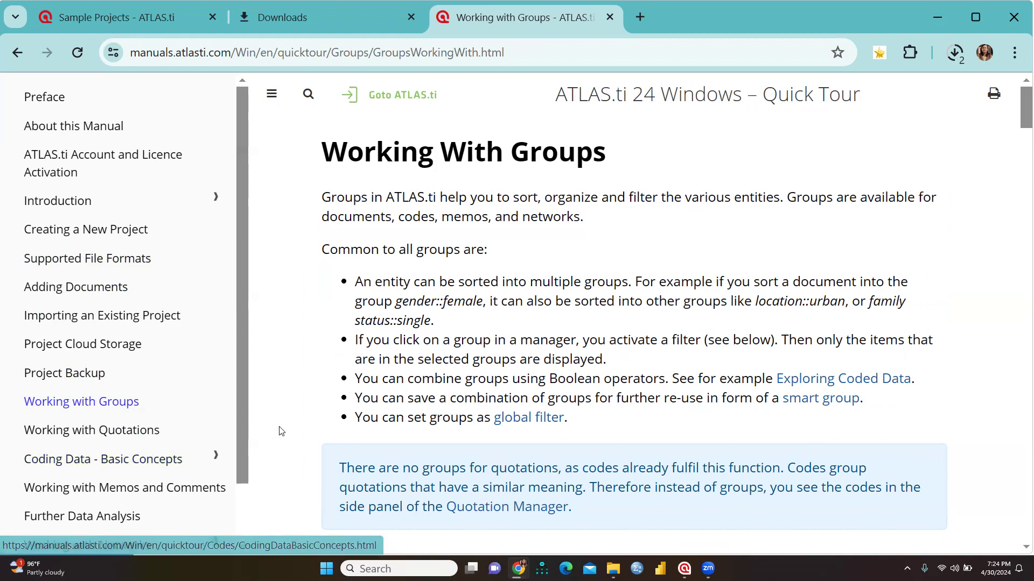
mouse_move(843, 378)
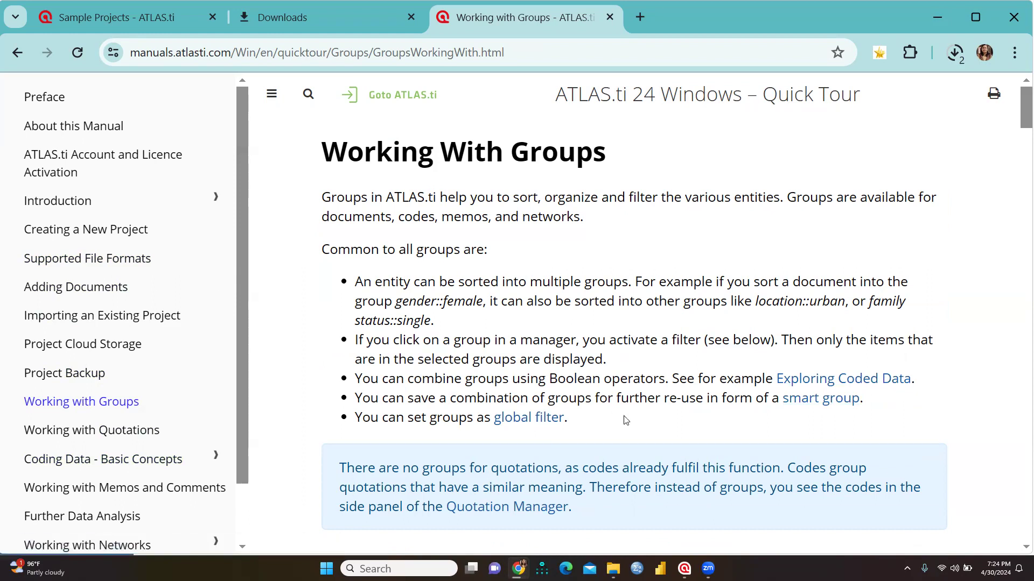
mouse_move(630, 420)
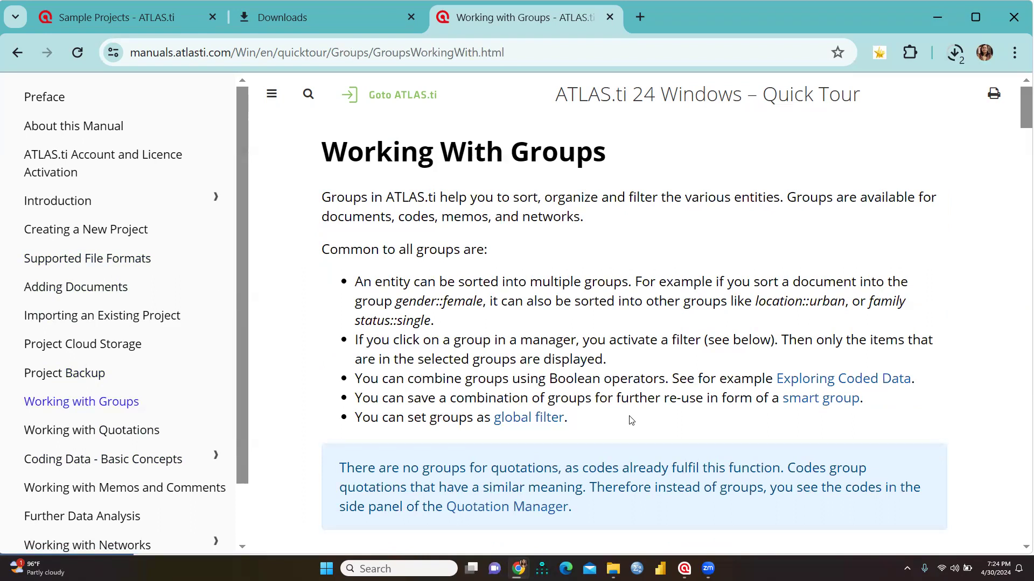
mouse_move(90, 430)
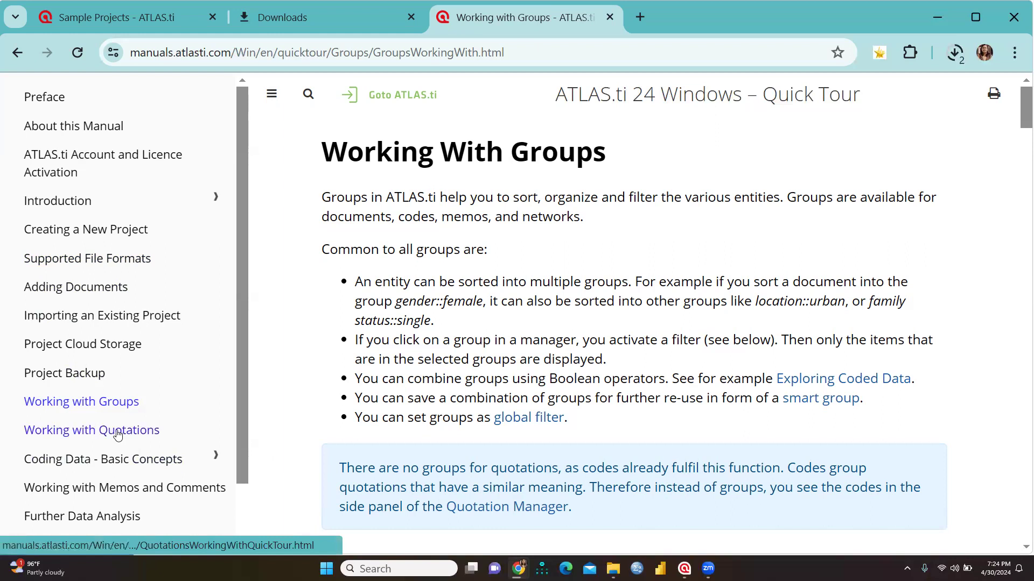
left_click(92, 429)
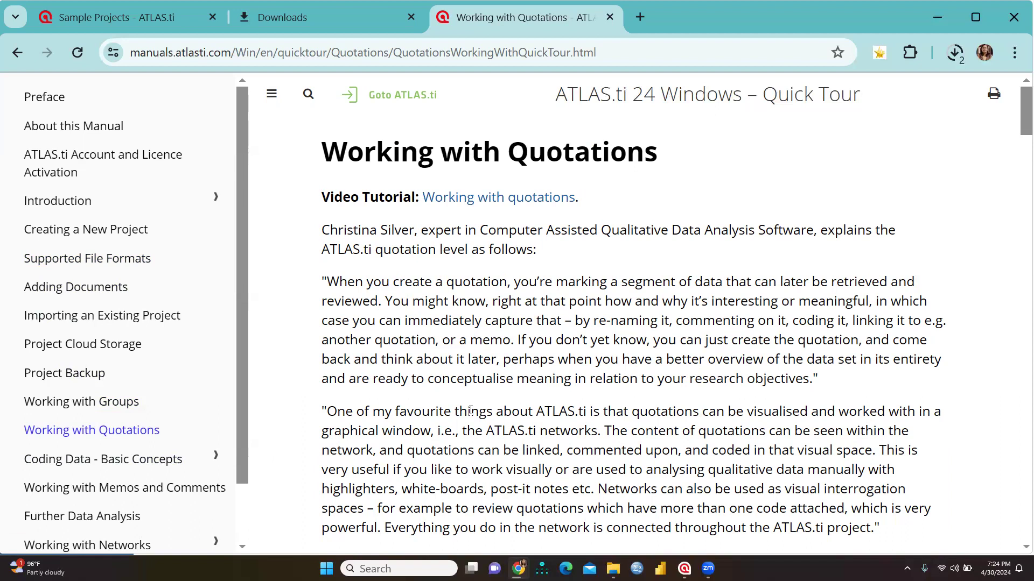
mouse_move(103, 459)
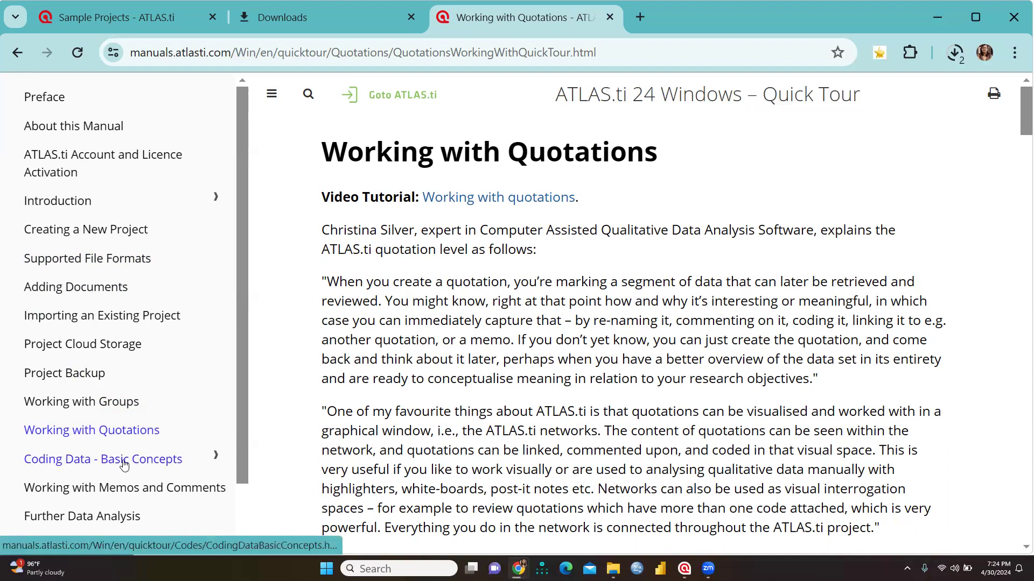
- Step through Coding Data - Basic Concepts and Creating and Applying Codes to Working with Codes' Removing a Coding section
left_click(103, 458)
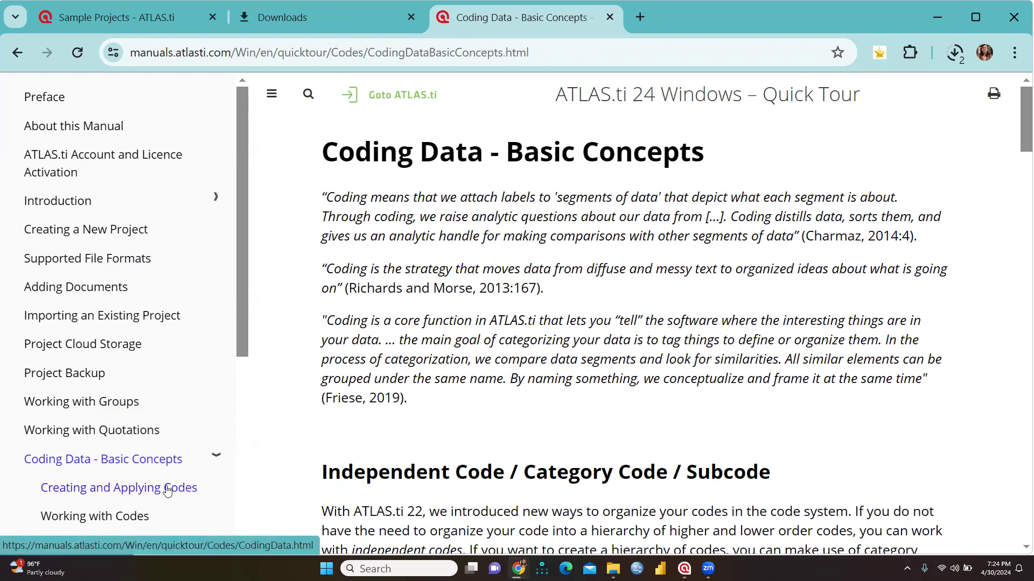
left_click(119, 487)
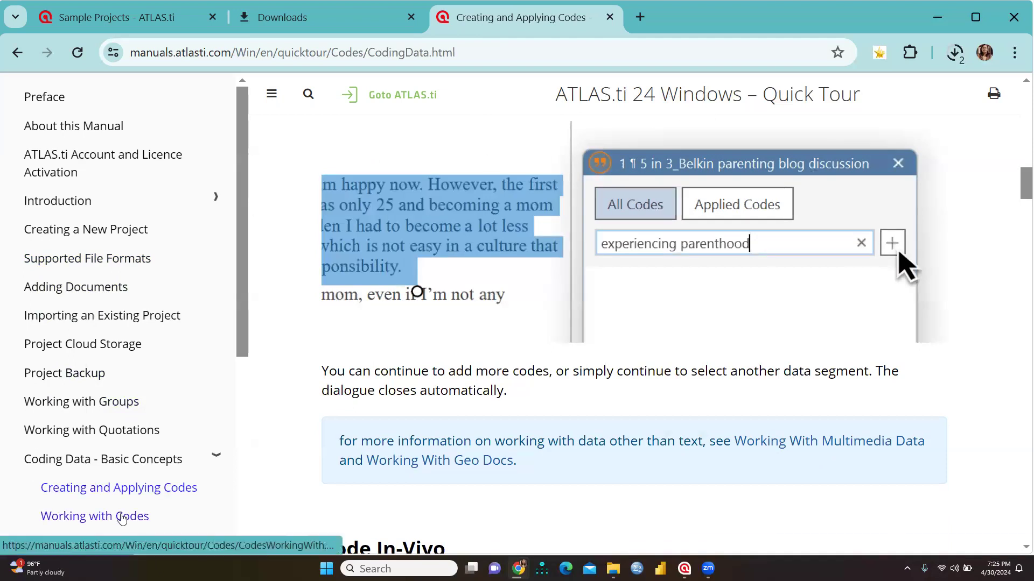
left_click(95, 516)
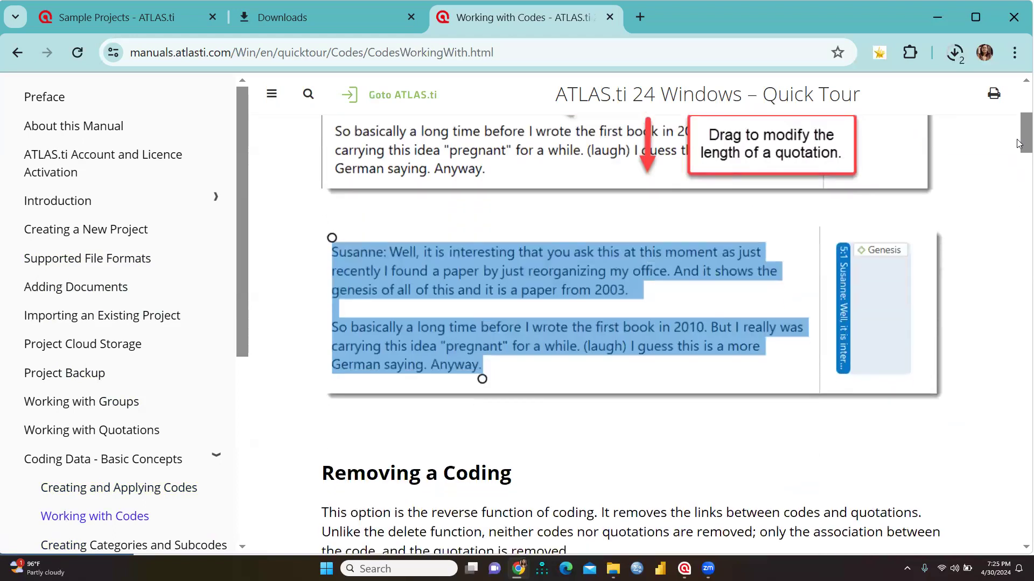
scroll("down", 3)
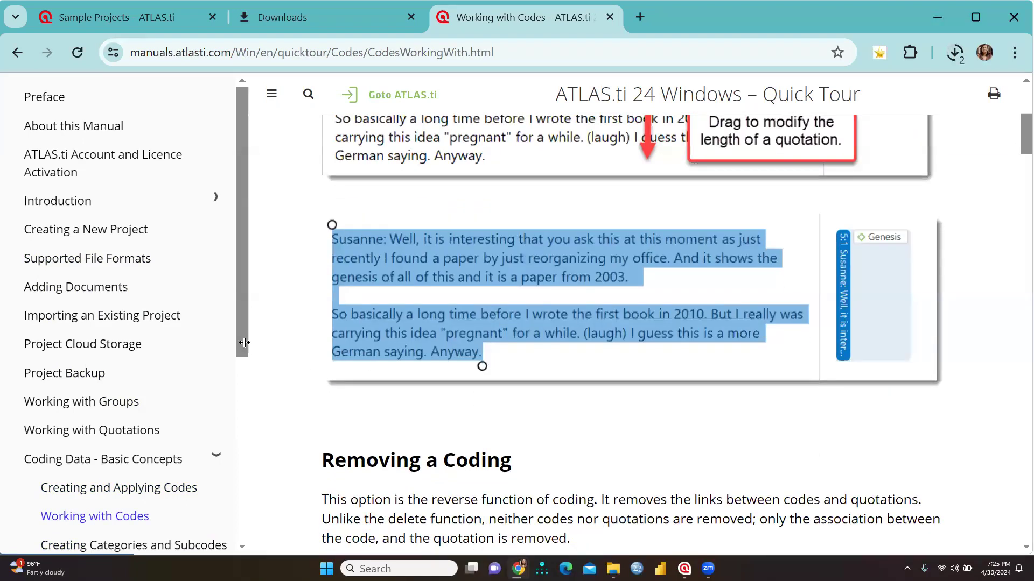
scroll("down", 3)
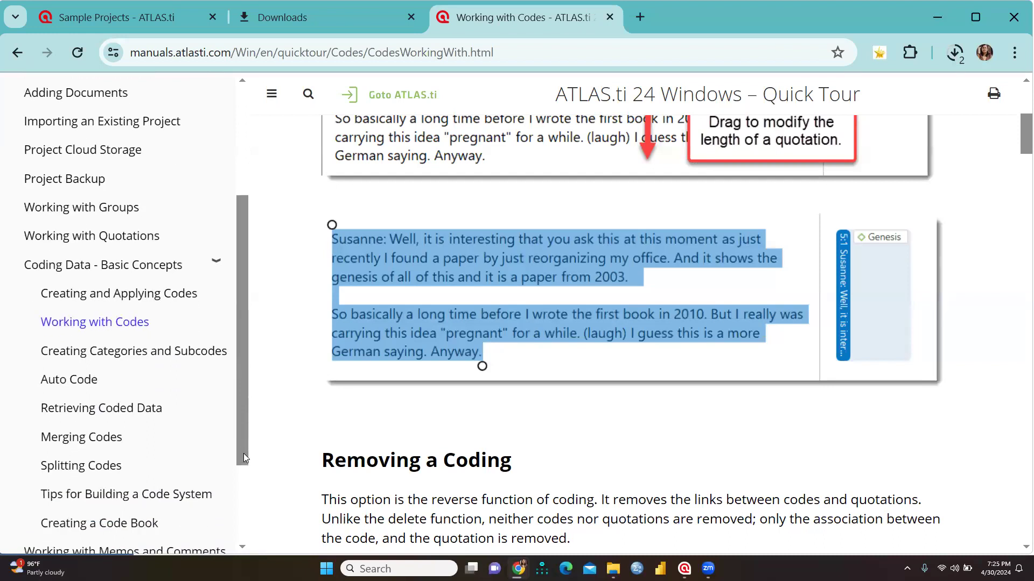
scroll("down", 3)
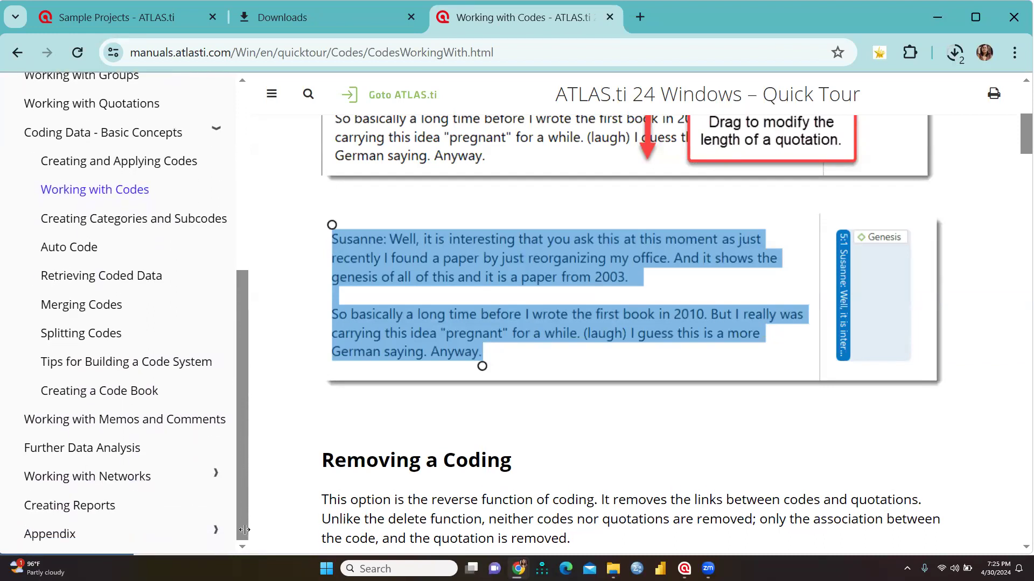
- Step through Categories and Subcodes, Auto Code, Retrieving, Merging, Splitting, Code System Tips and Creating a Code Book
left_click(134, 219)
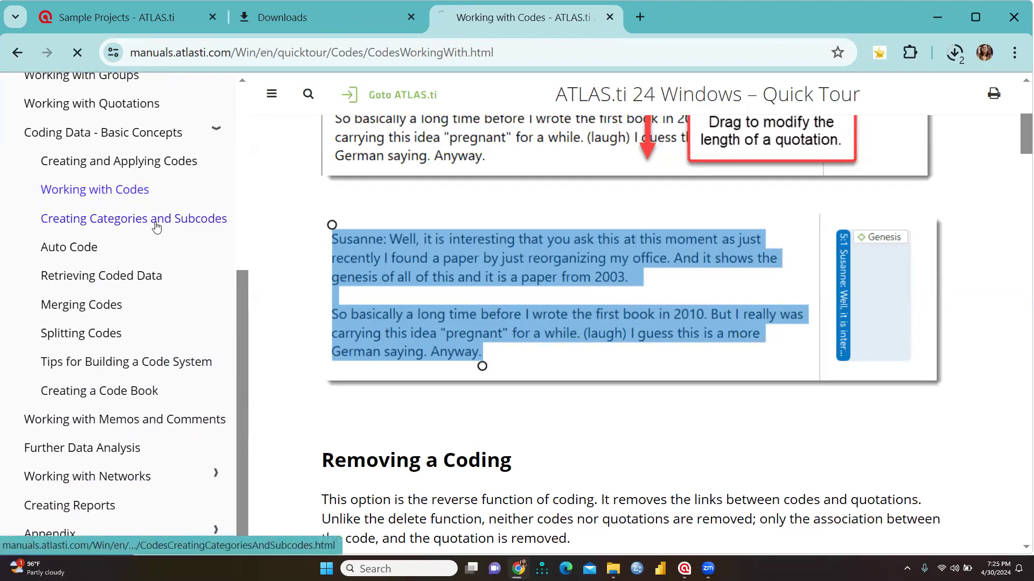
left_click(132, 219)
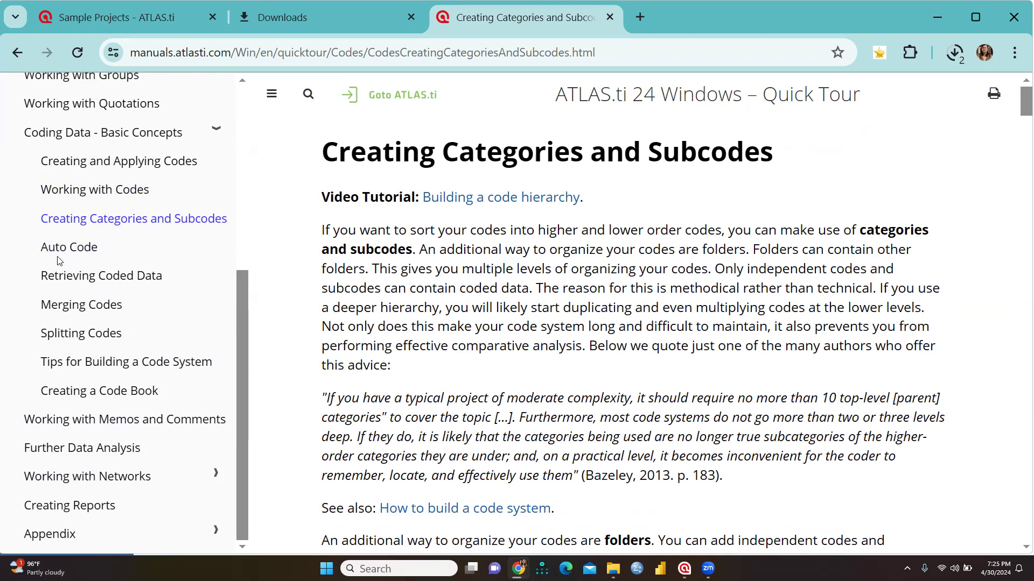
left_click(69, 247)
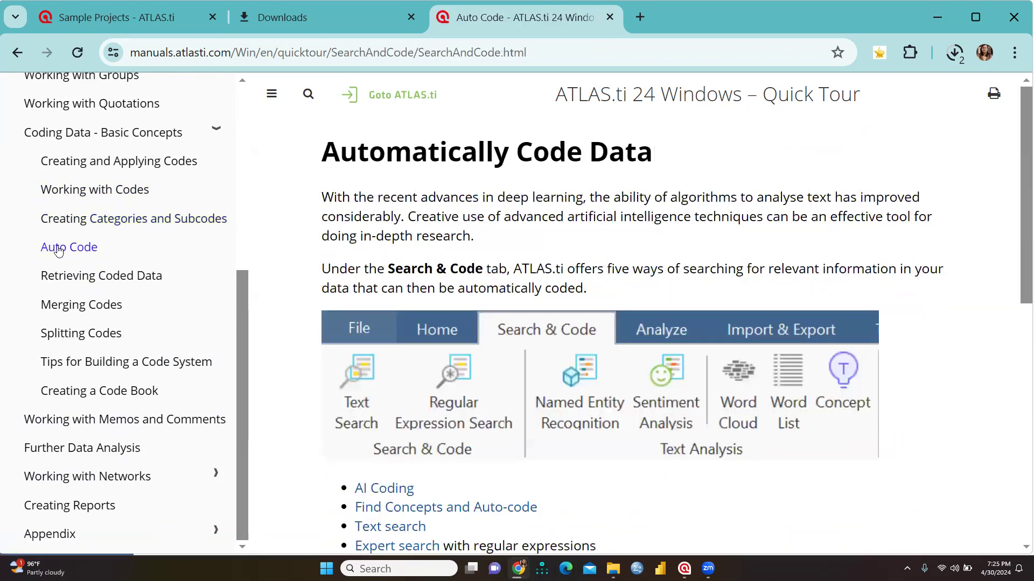
left_click(101, 275)
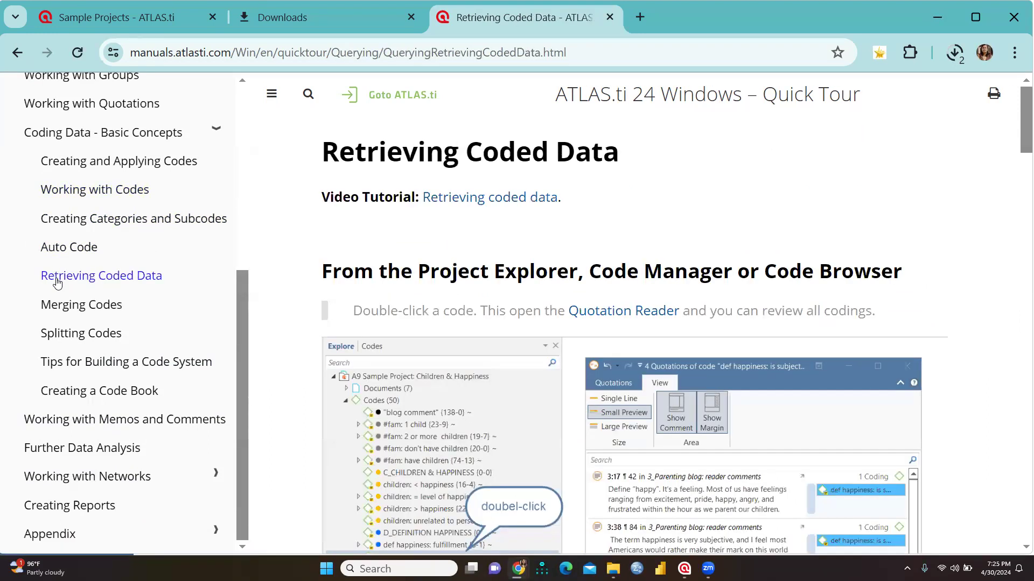
left_click(81, 304)
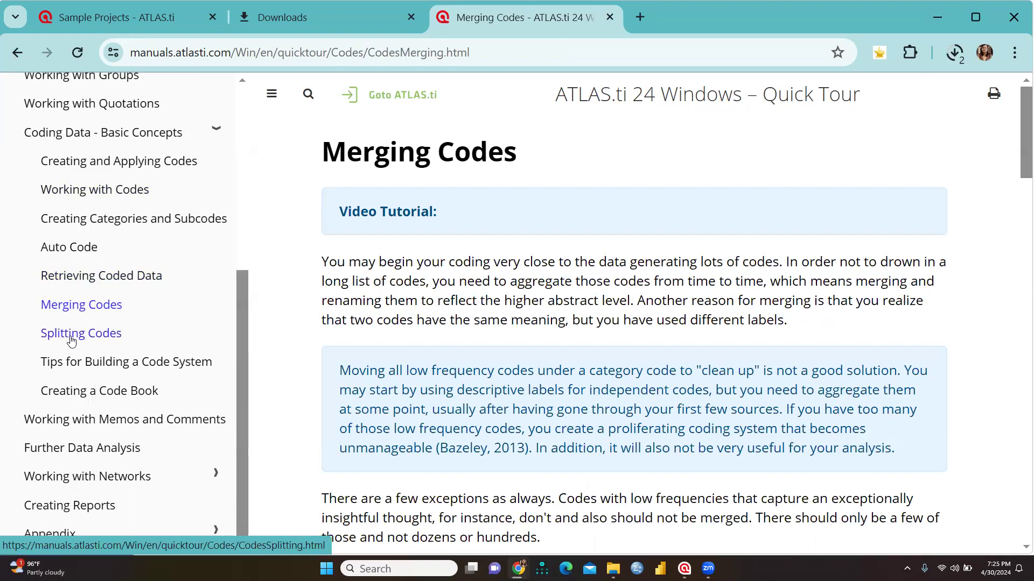
left_click(81, 333)
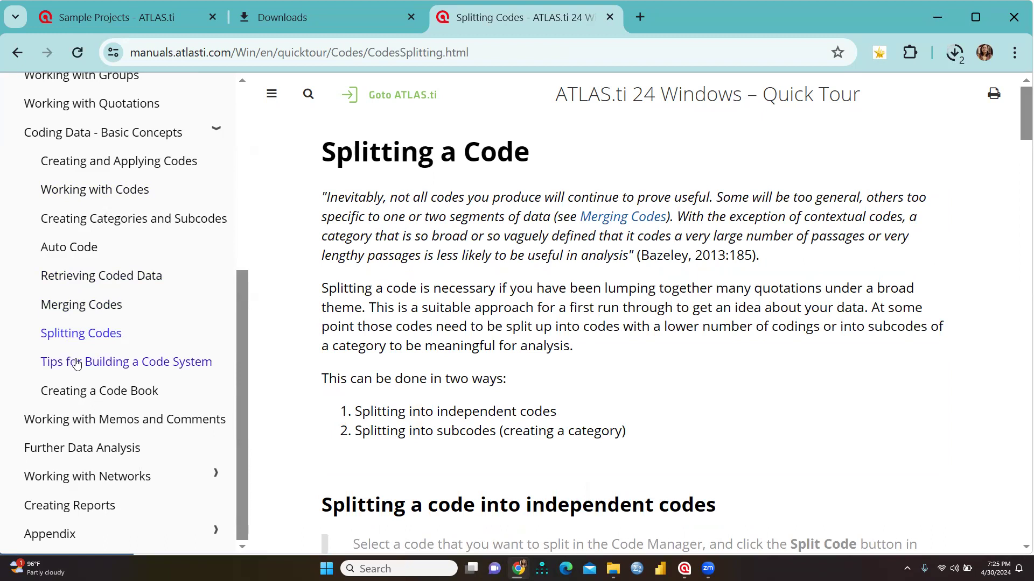
left_click(126, 361)
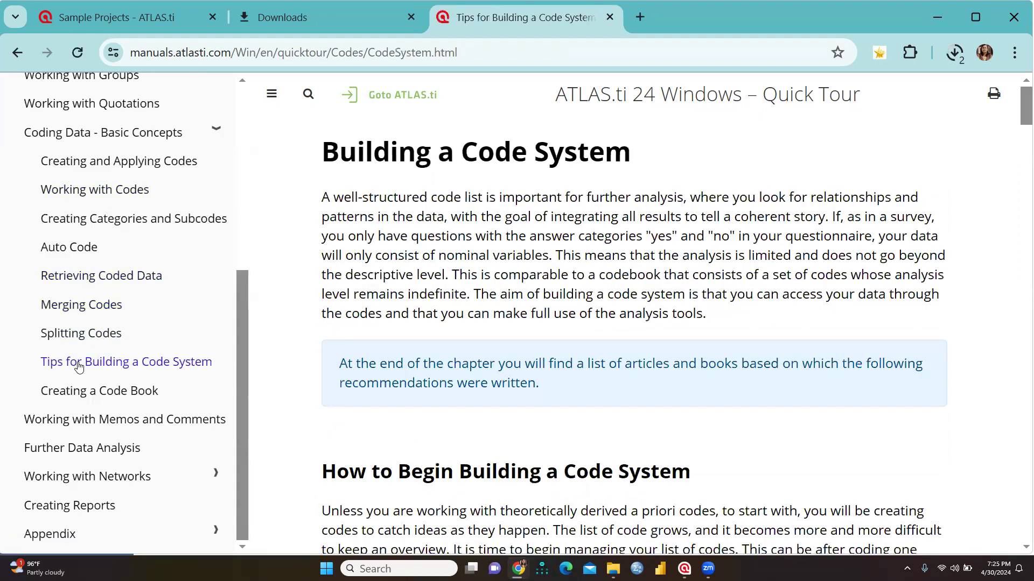
left_click(100, 390)
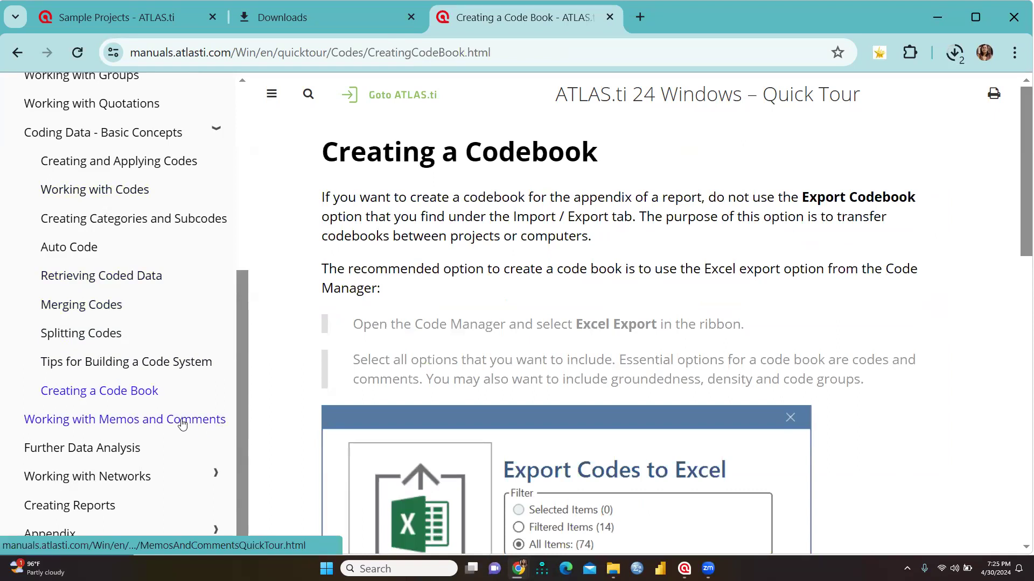
mouse_move(245, 458)
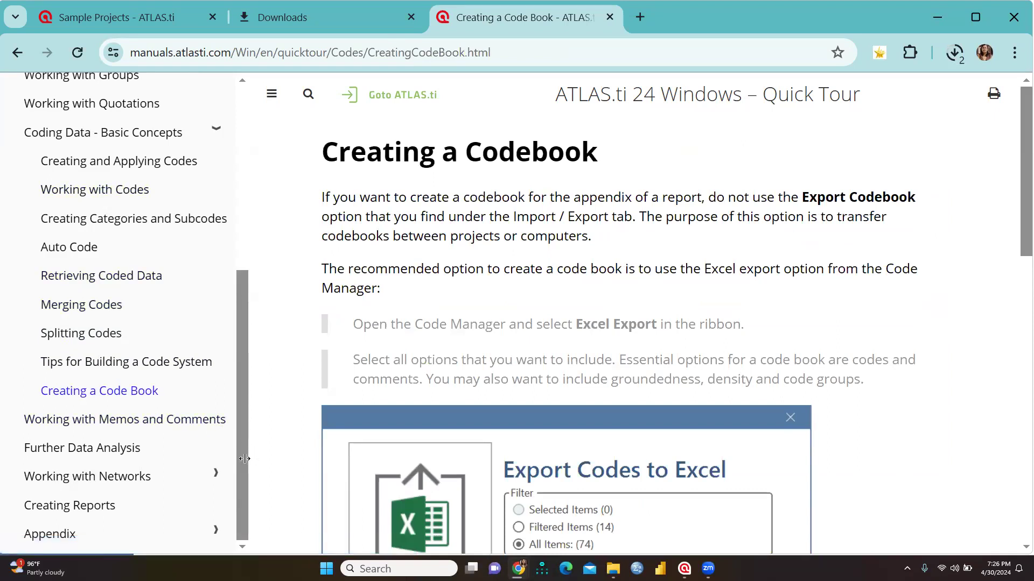
mouse_move(82, 448)
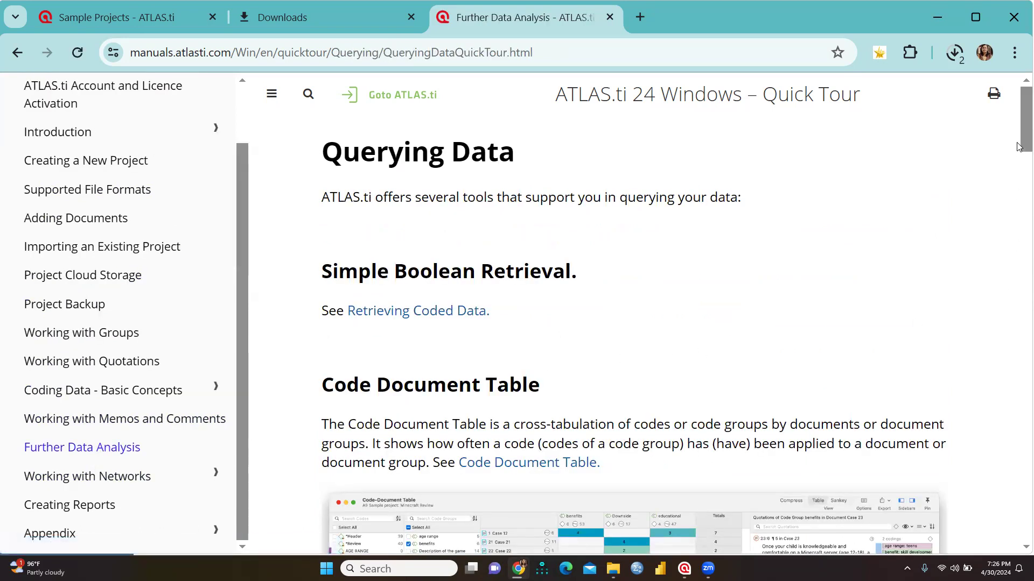
- Skim down the Querying Data page, then move on to Working with Networks
scroll("down", 3)
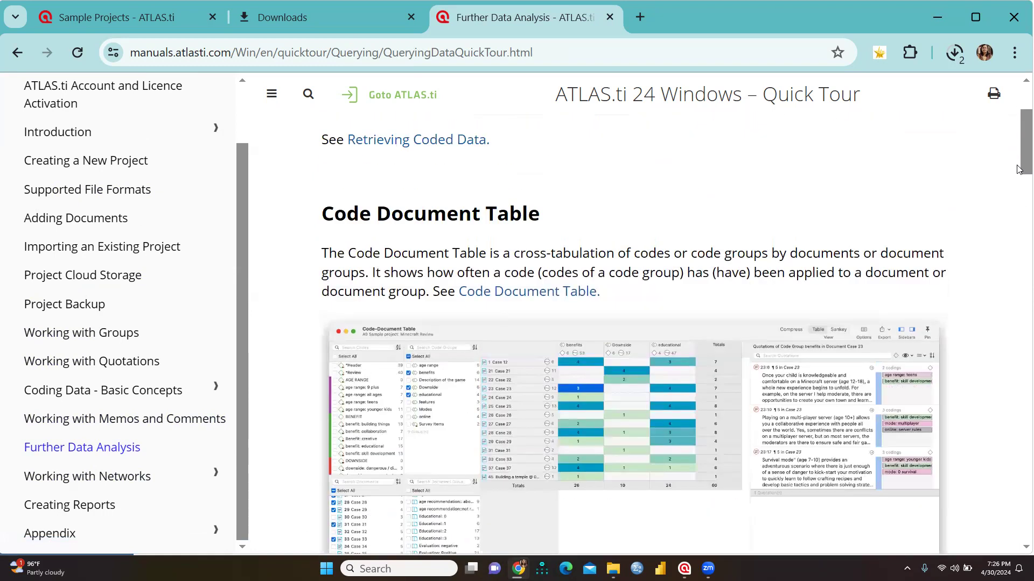
scroll("down", 3)
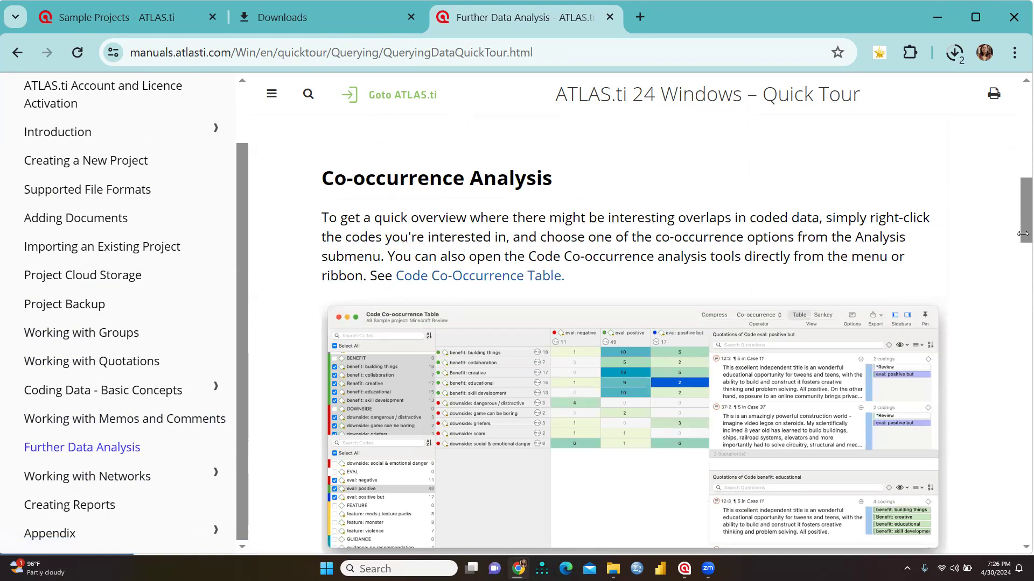
scroll("down", 3)
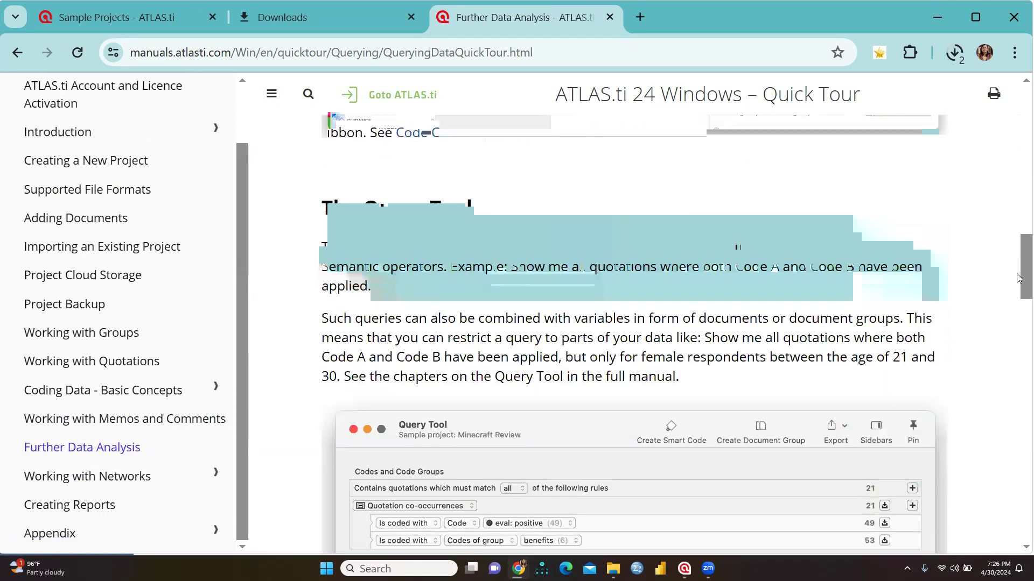
scroll("down", 3)
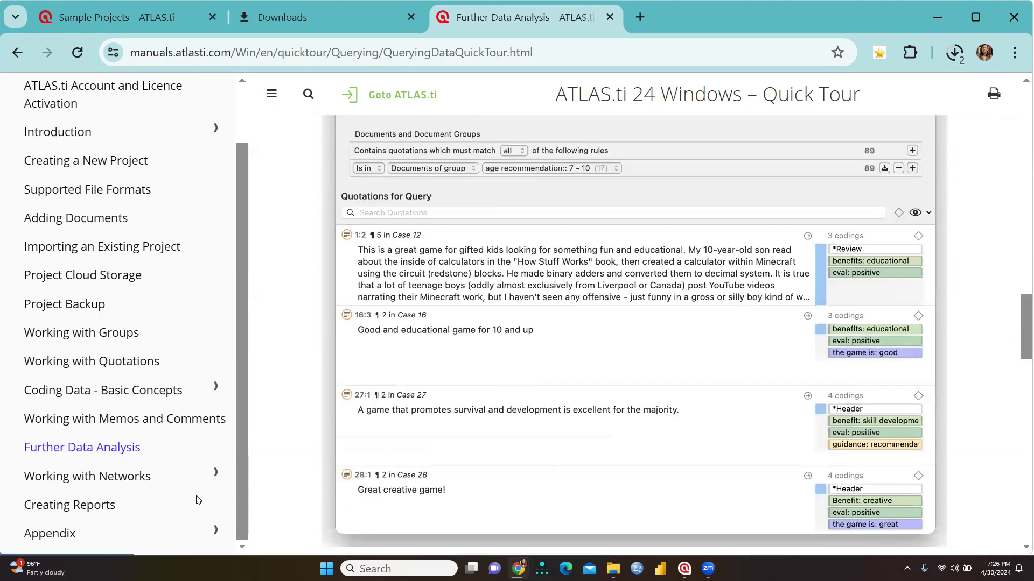
left_click(87, 476)
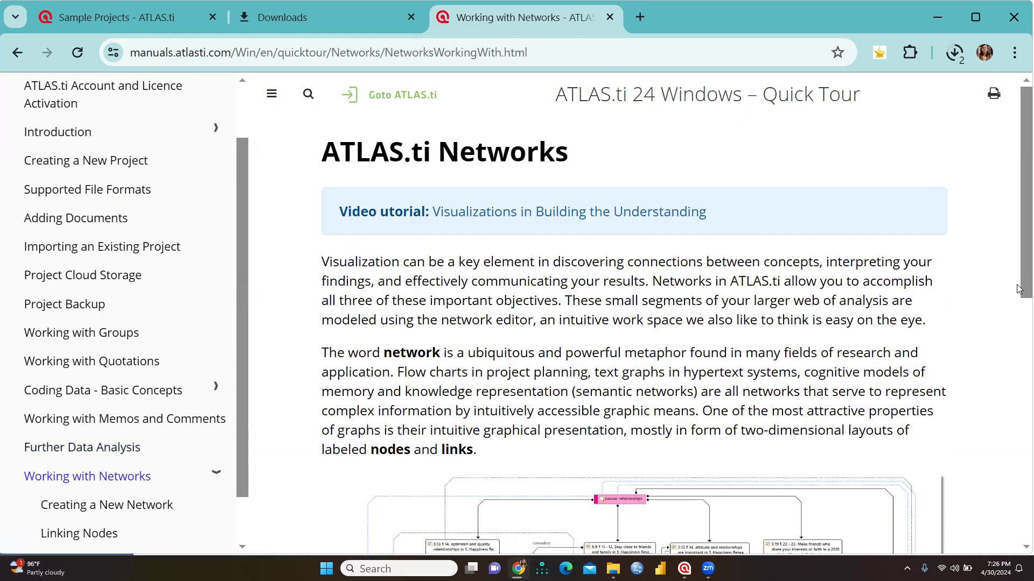
- Read through Basic Network Procedures on adding nodes, then move on to Linking Nodes and Entities
scroll("down", 3)
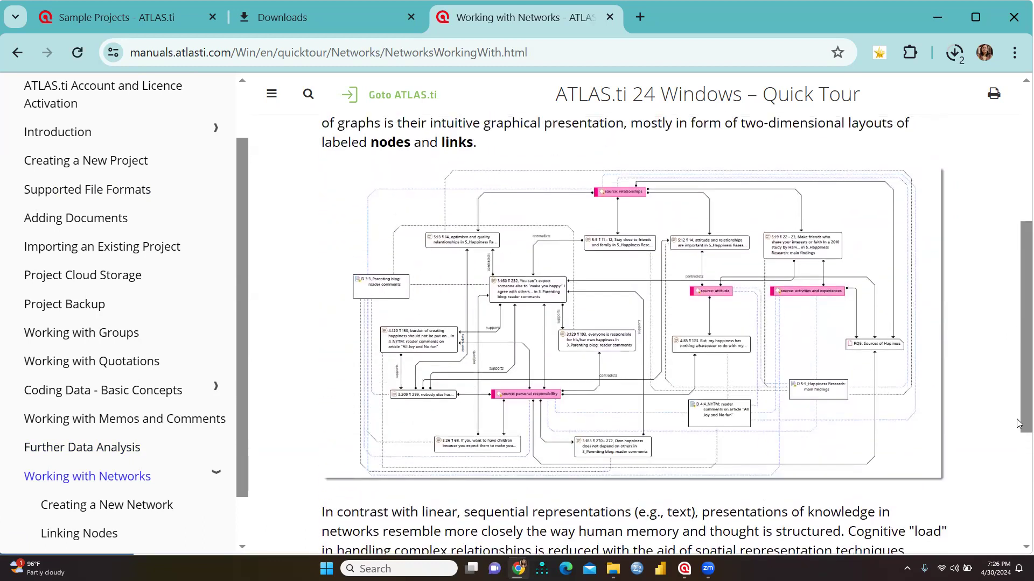
scroll("down", 3)
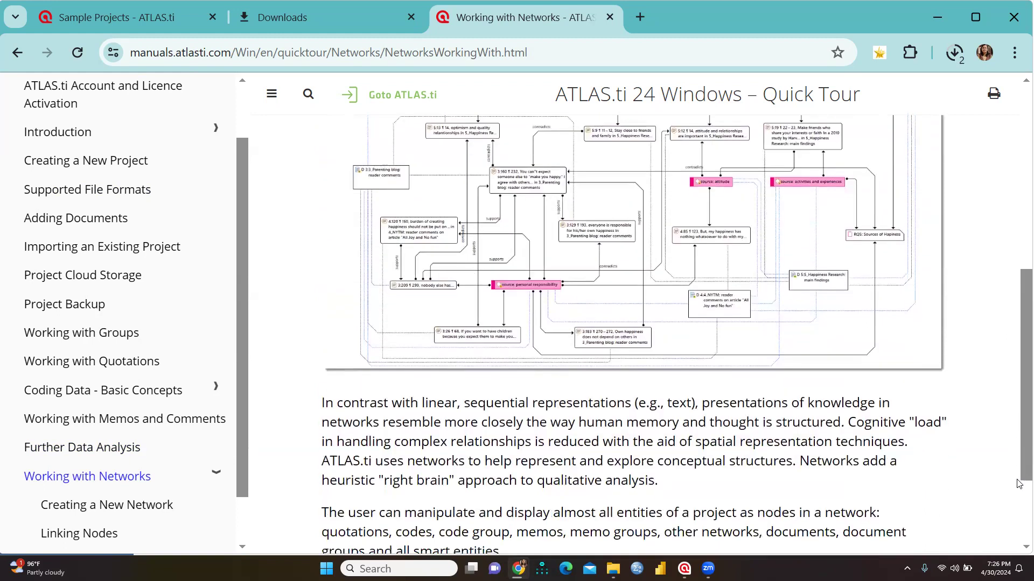
scroll("down", 3)
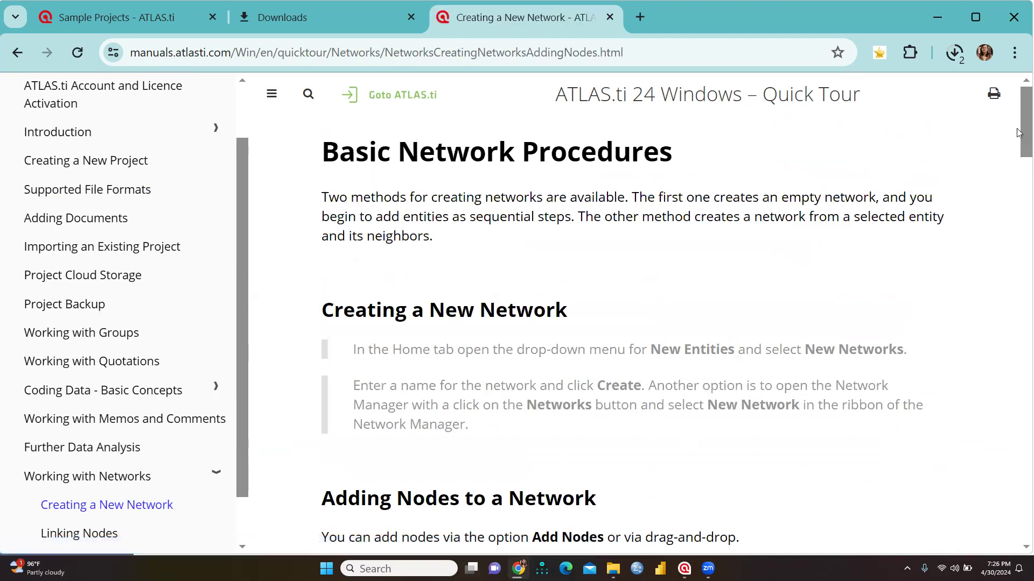
scroll("down", 3)
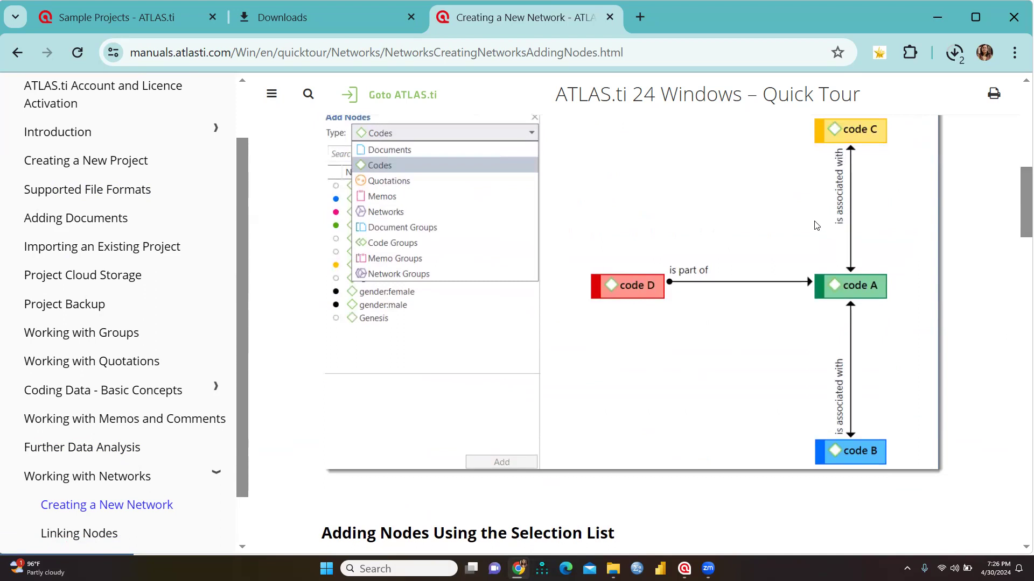
mouse_move(860, 432)
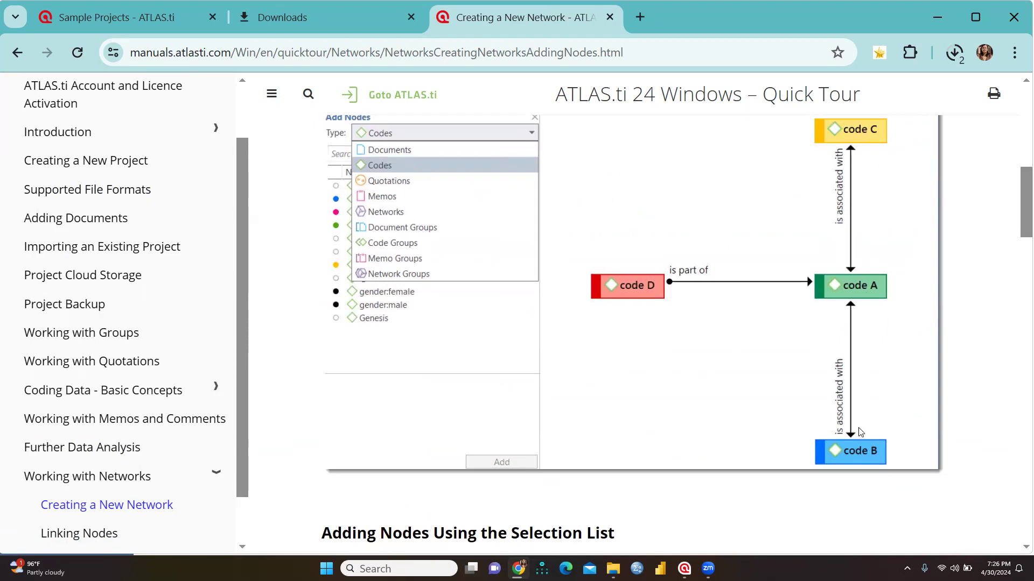
mouse_move(812, 163)
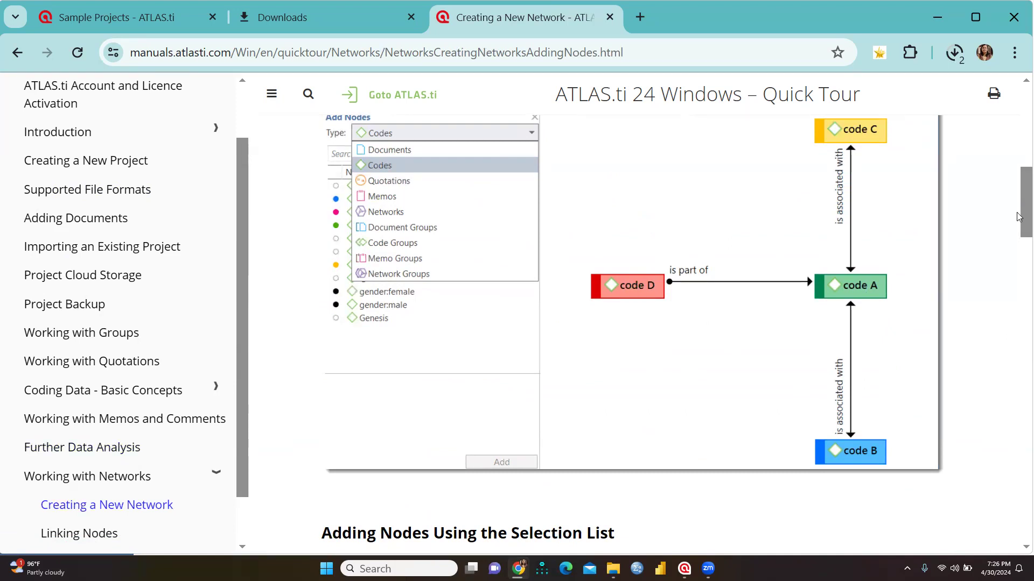
scroll("down", 3)
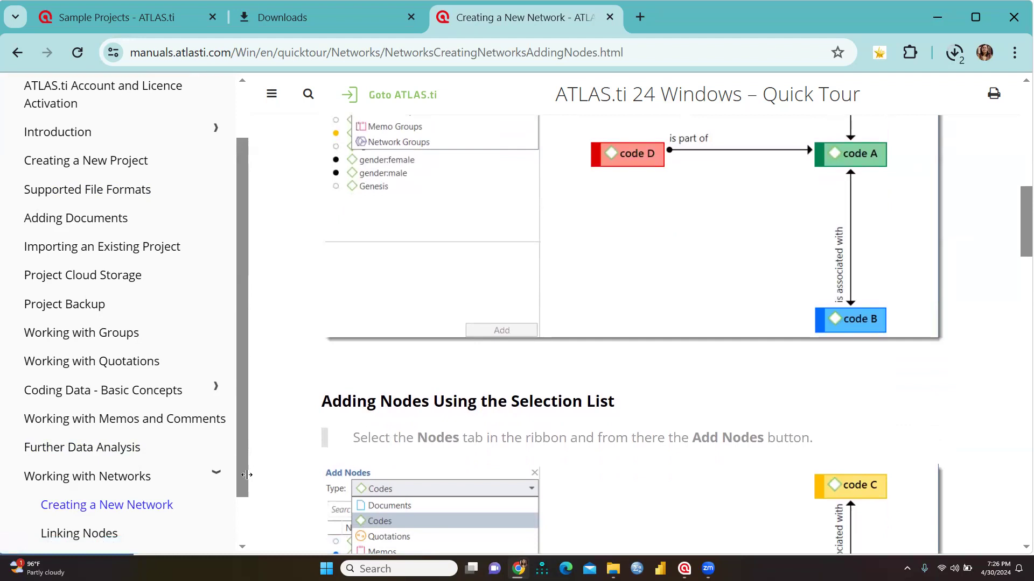
scroll("down", 3)
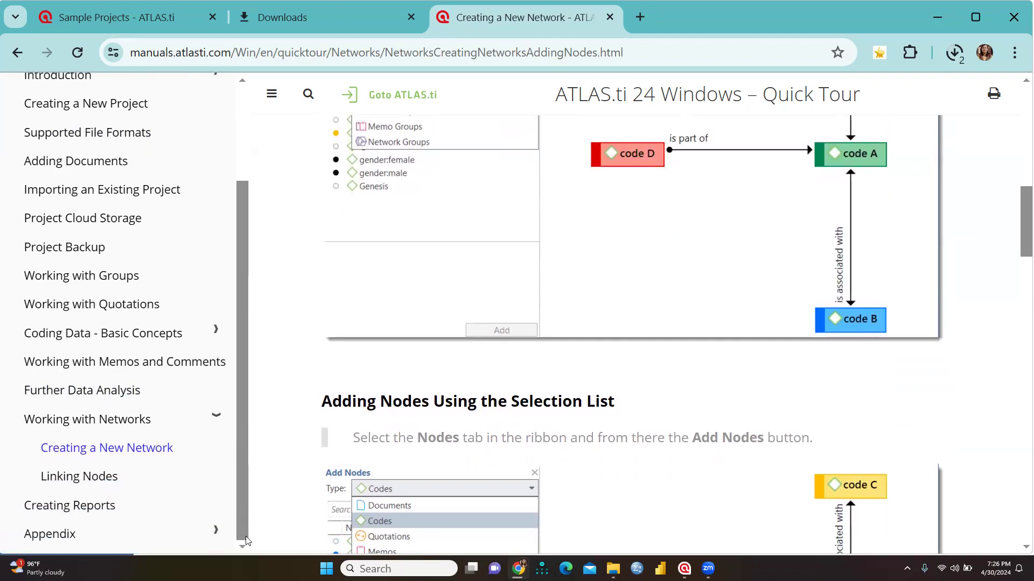
left_click(79, 476)
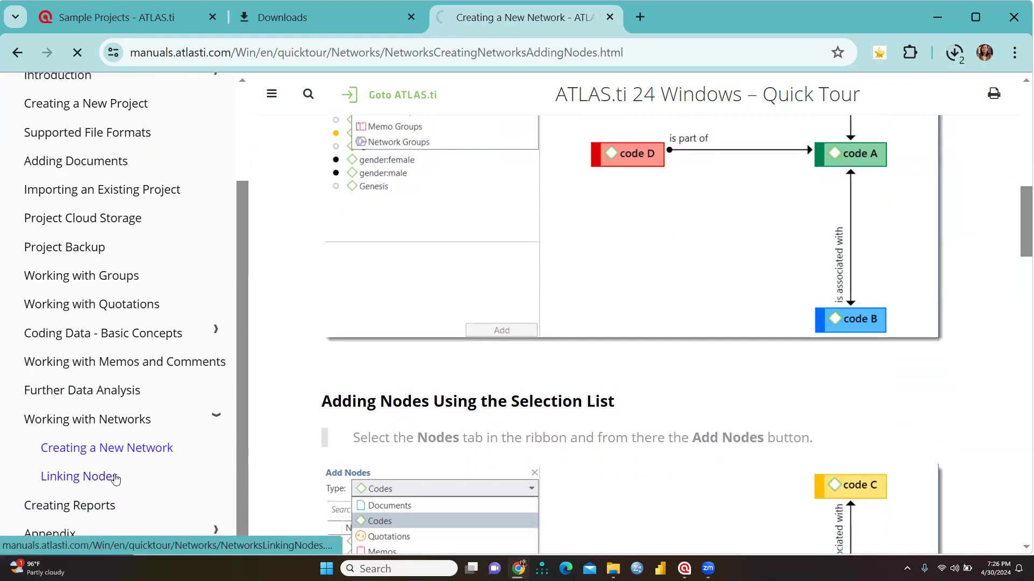
left_click(78, 476)
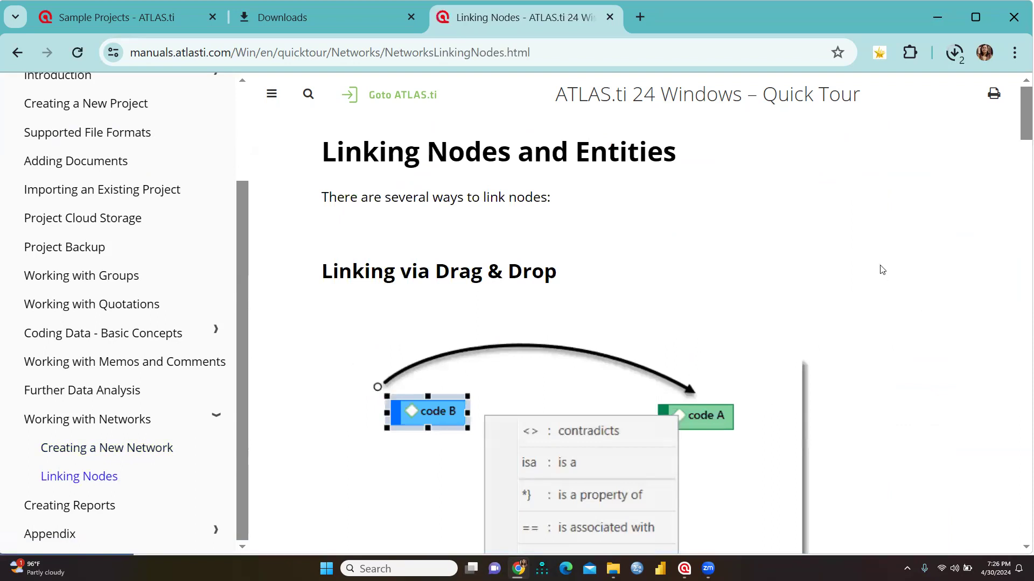
- Skim down the Linking Nodes page and switch to the Creating Reports chapter
scroll("down", 3)
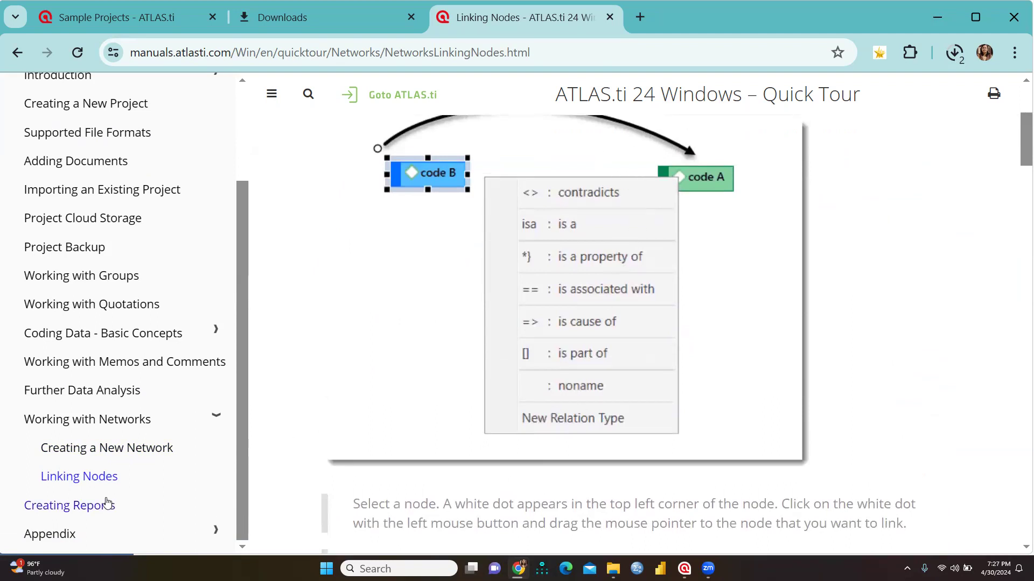
left_click(69, 504)
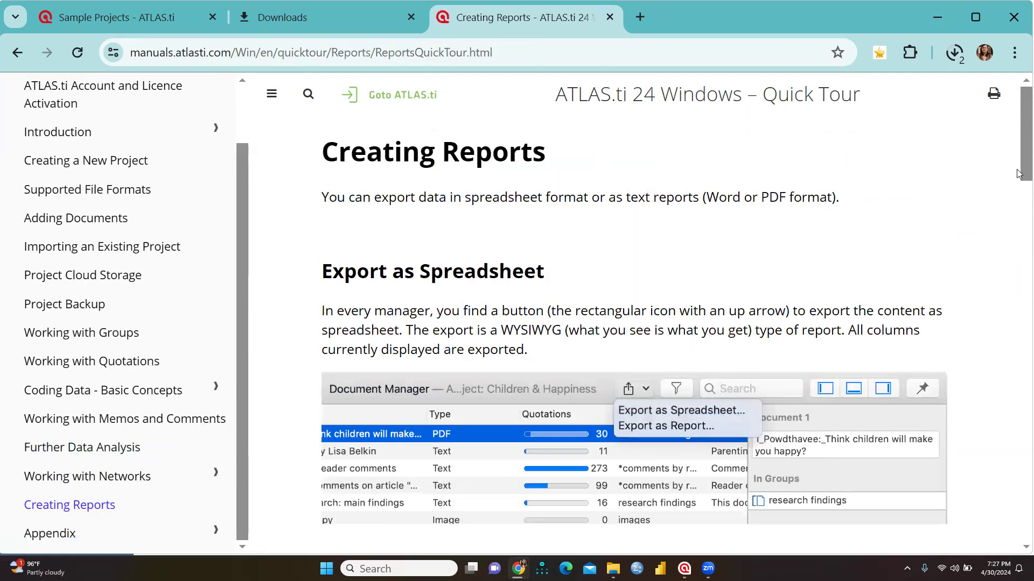
- Read down through the spreadsheet and report export sections, then go to the Appendix chapter
scroll("down", 3)
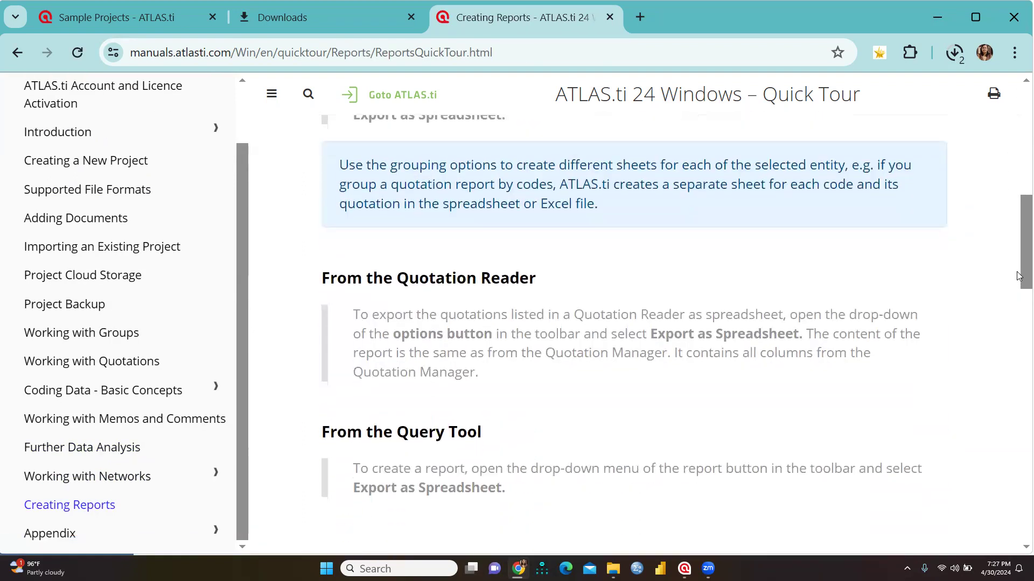
scroll("down", 3)
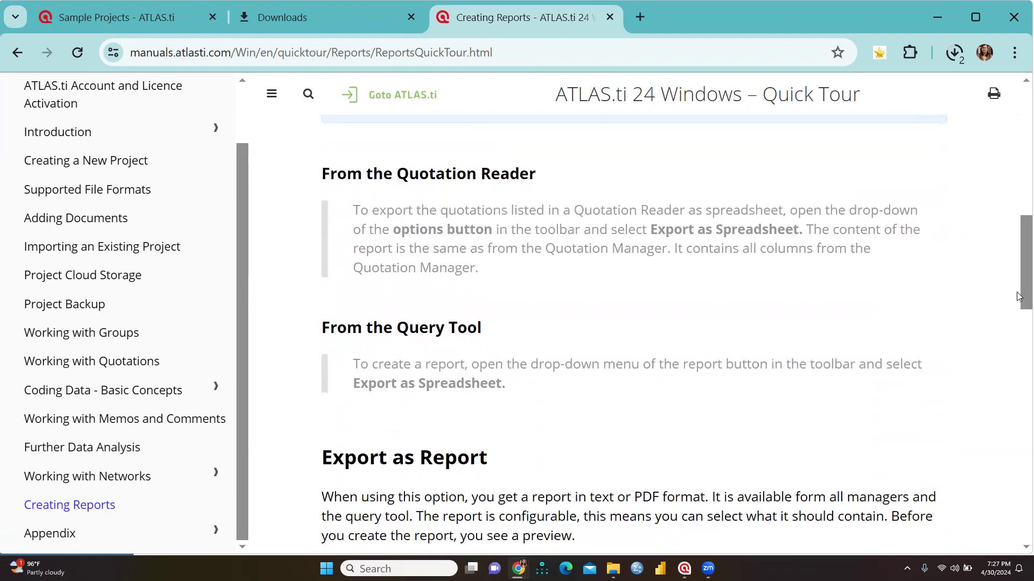
scroll("down", 3)
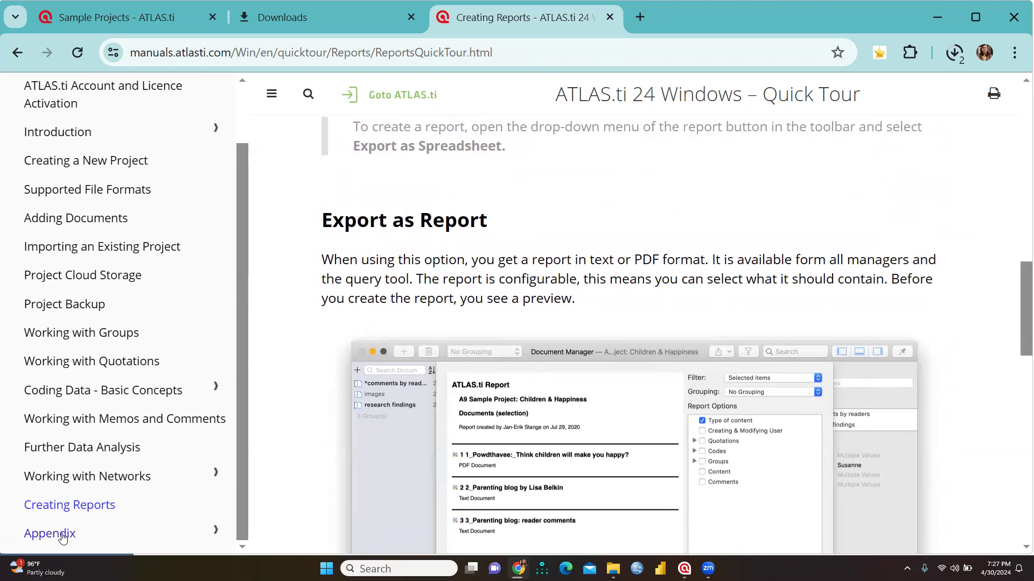
left_click(49, 533)
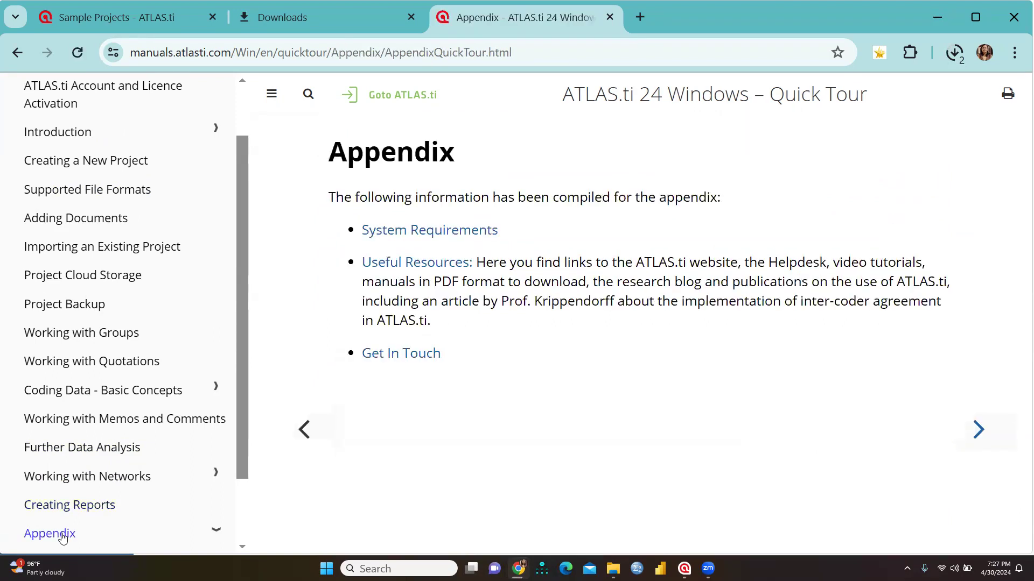
mouse_move(602, 424)
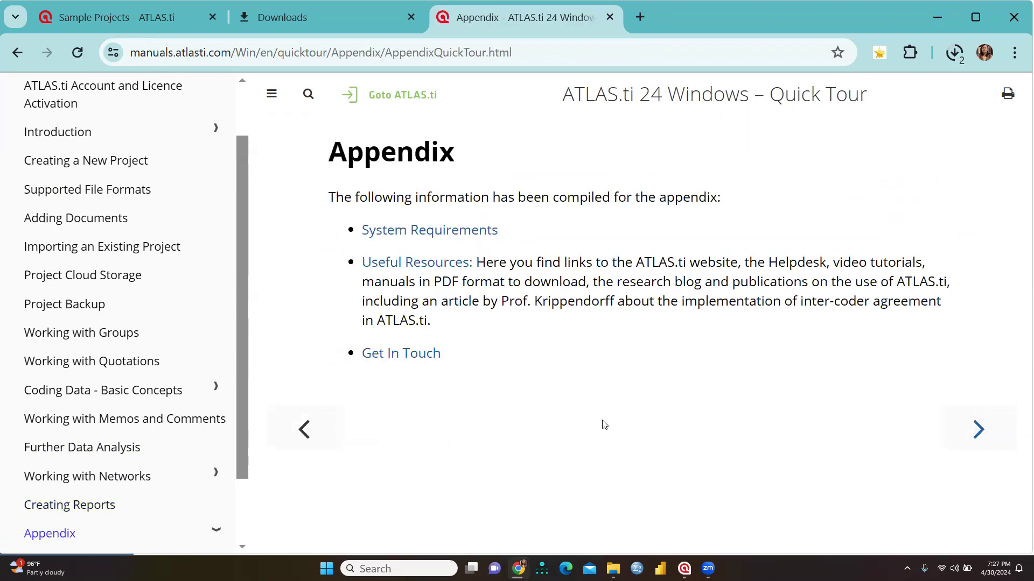
mouse_move(185, 421)
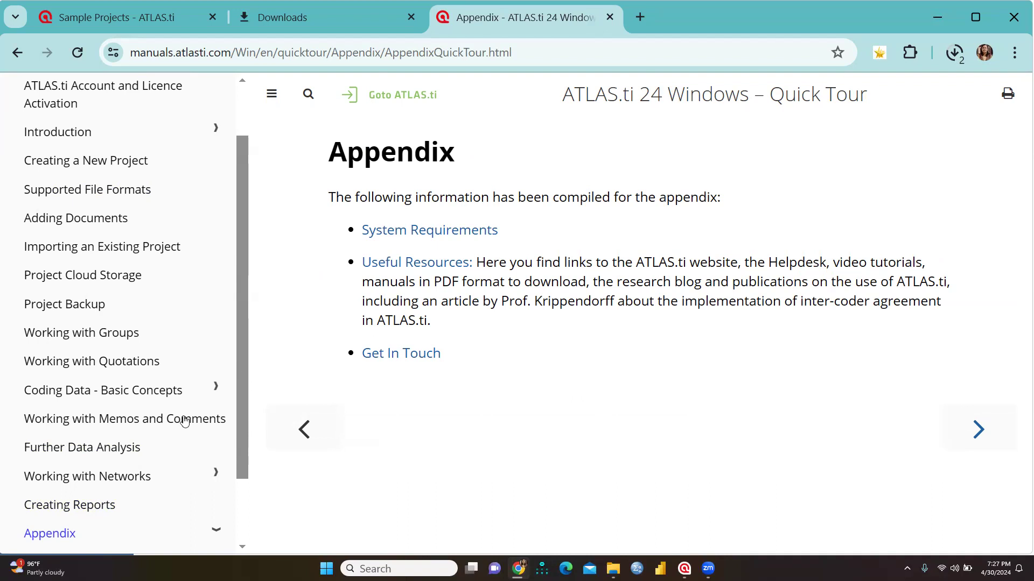
mouse_move(429, 231)
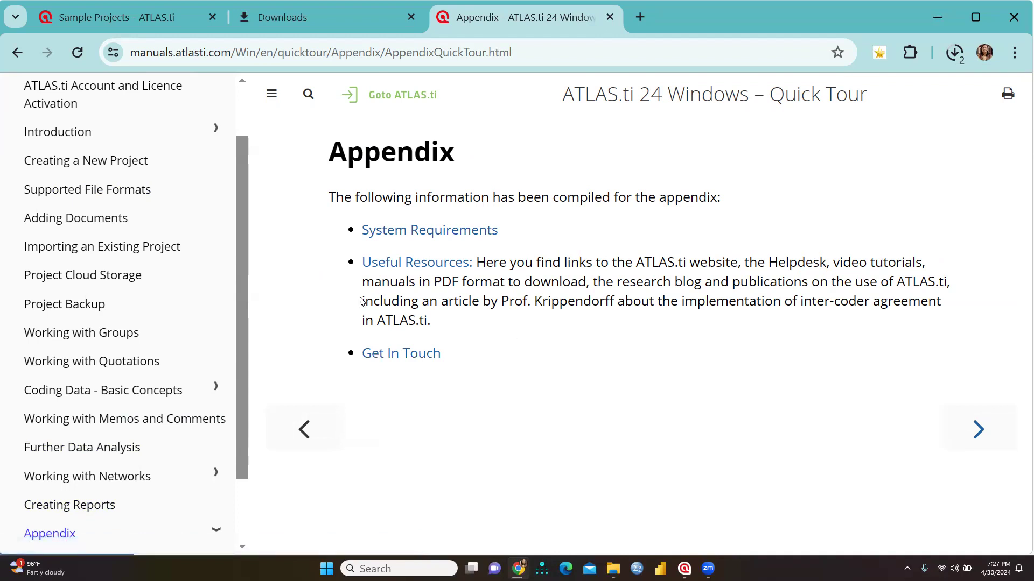
mouse_move(244, 140)
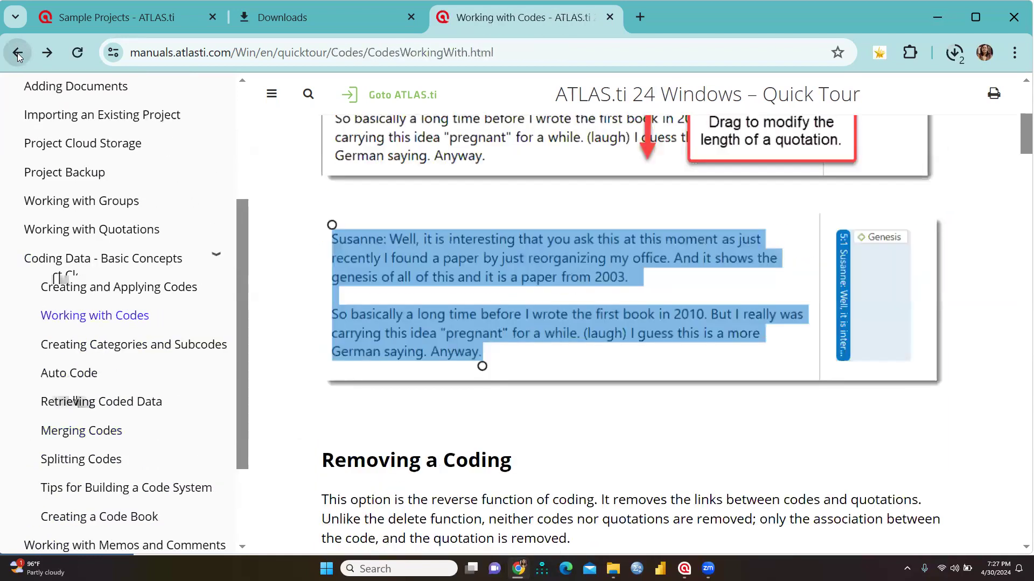
- Go back three pages through Adding Documents until the Preface page shows again
left_click(16, 52)
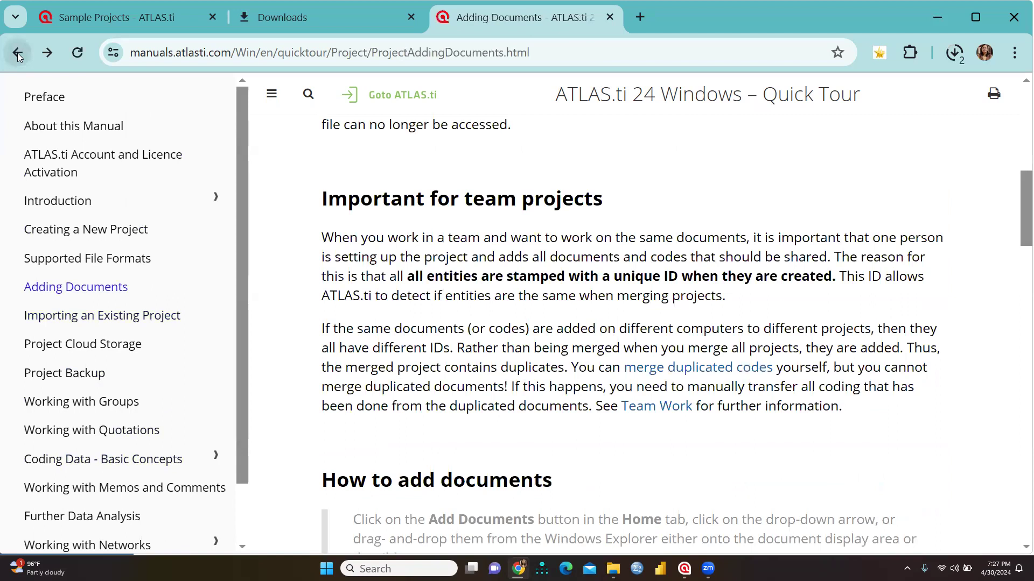
left_click(17, 53)
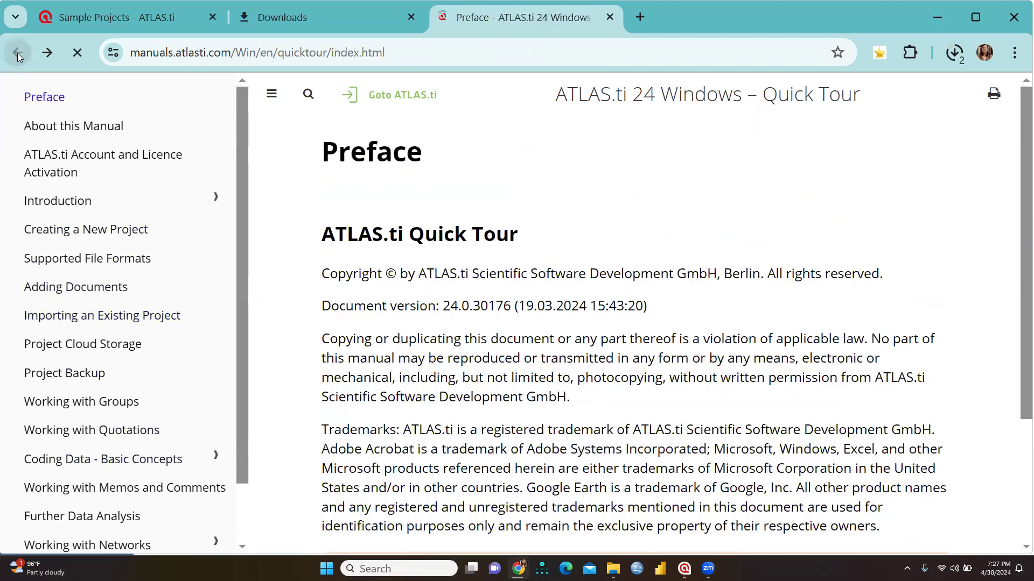
left_click(16, 53)
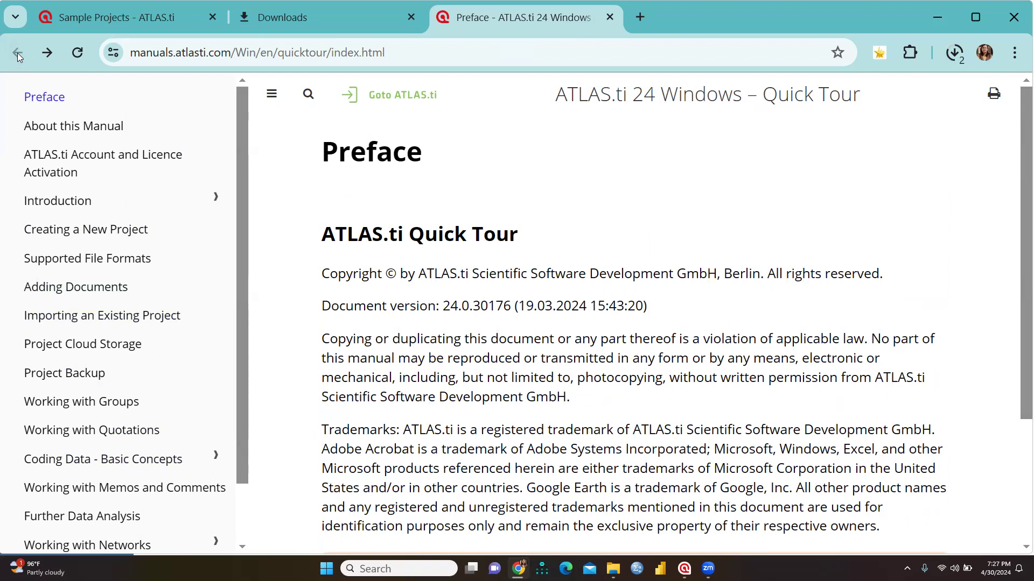
mouse_move(539, 421)
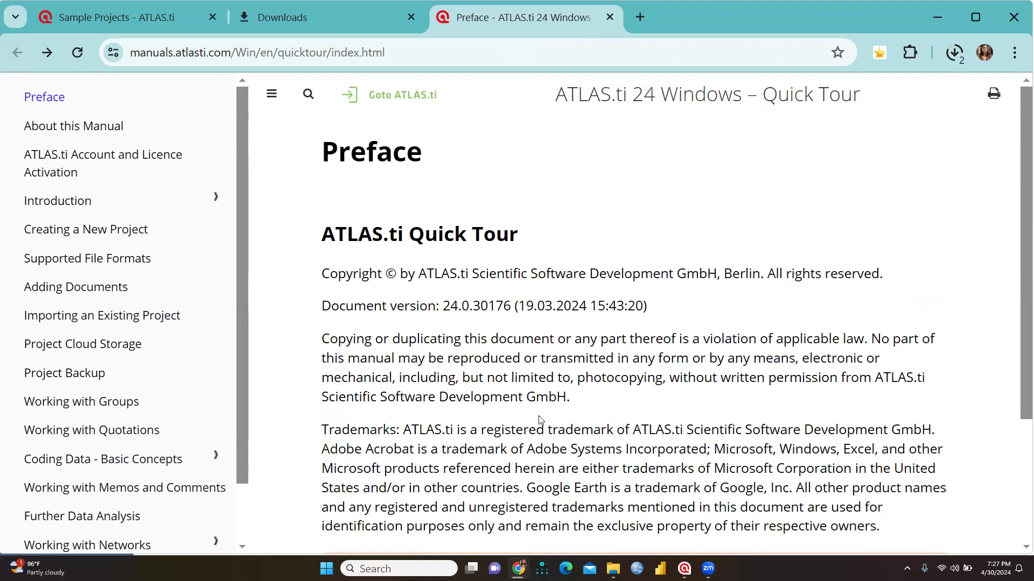